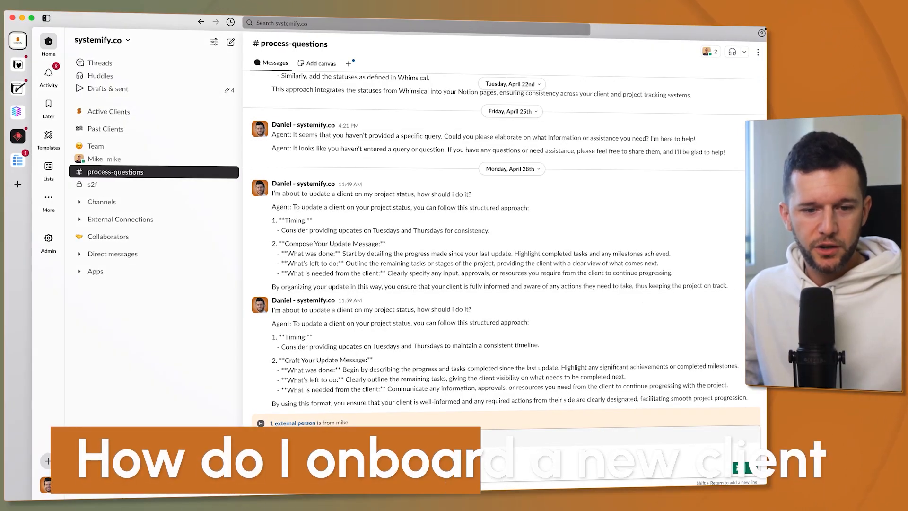
Look over the AI Agents page, then bring up the systemify processes coach agent's configuration.
scroll("down", 3)
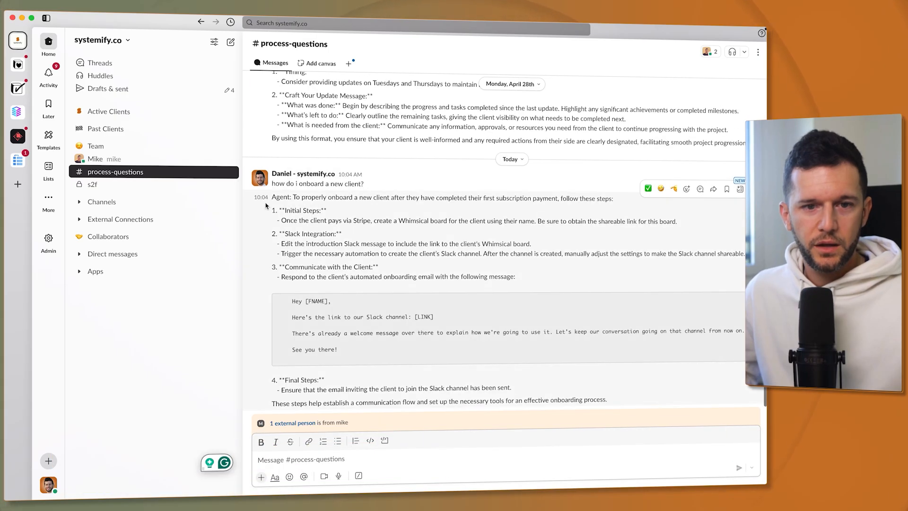
mouse_move(439, 207)
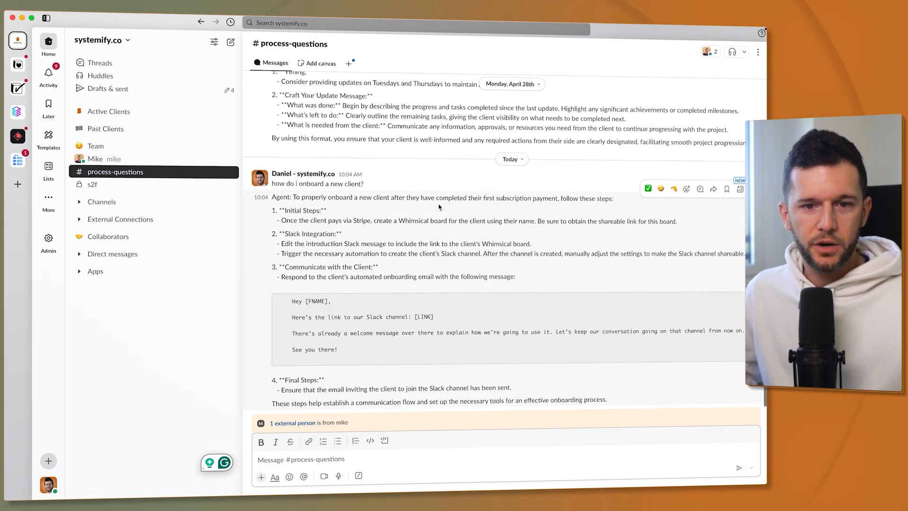
mouse_move(539, 218)
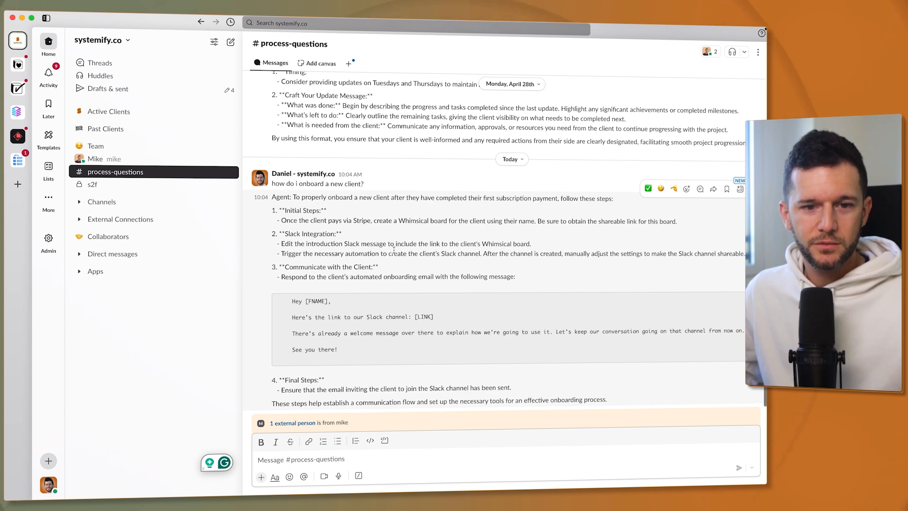
mouse_move(314, 284)
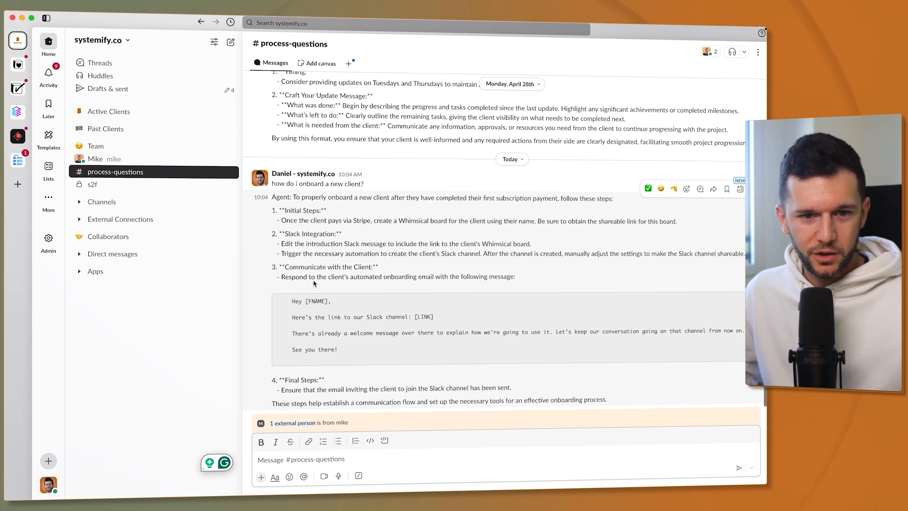
mouse_move(519, 404)
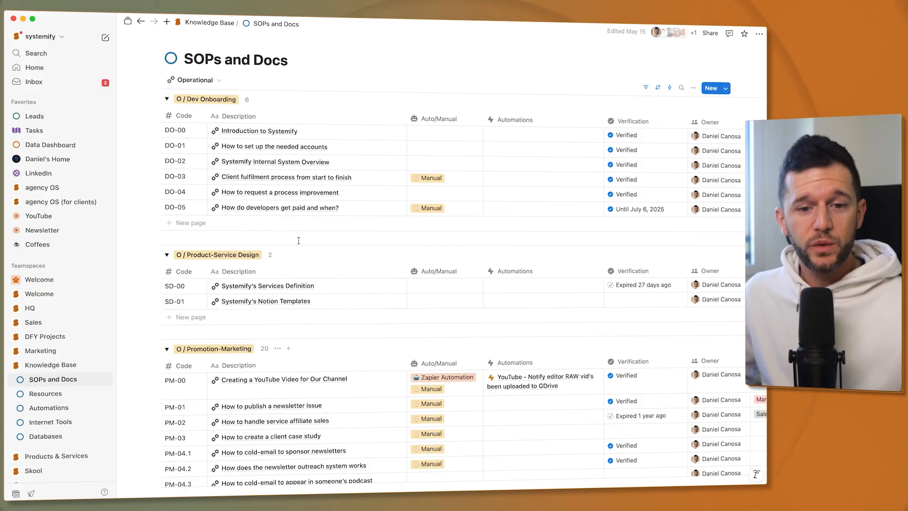
mouse_move(270, 174)
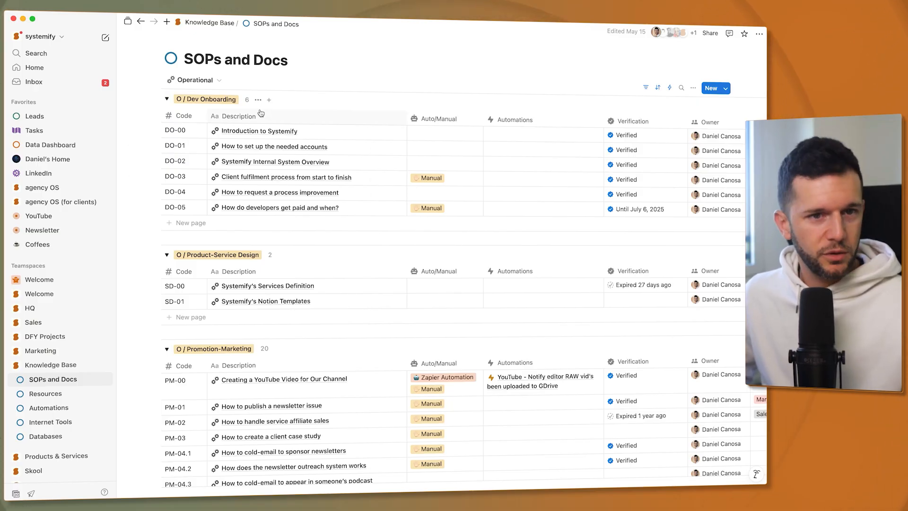
mouse_move(240, 277)
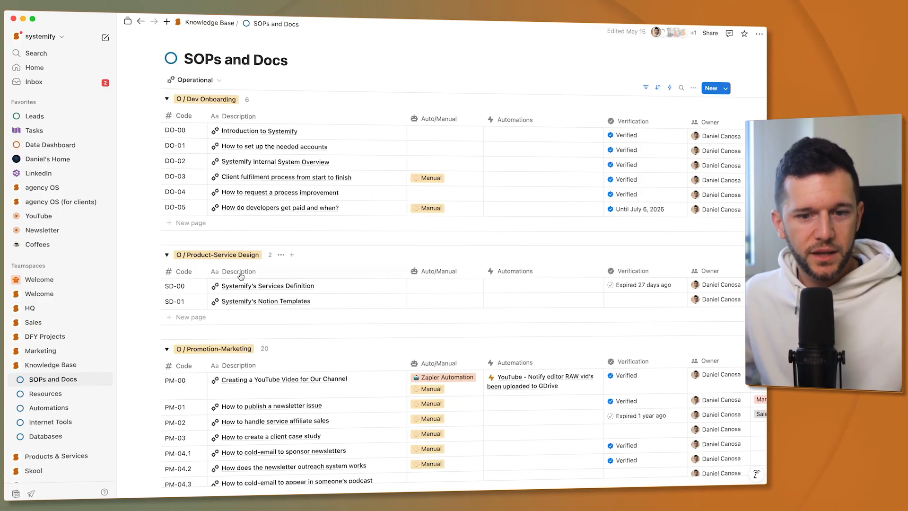
scroll("down", 3)
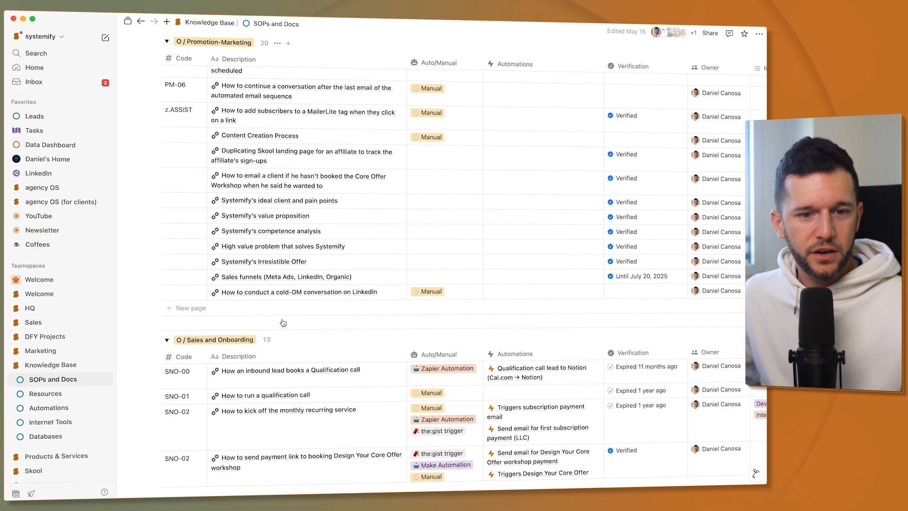
scroll("up", 3)
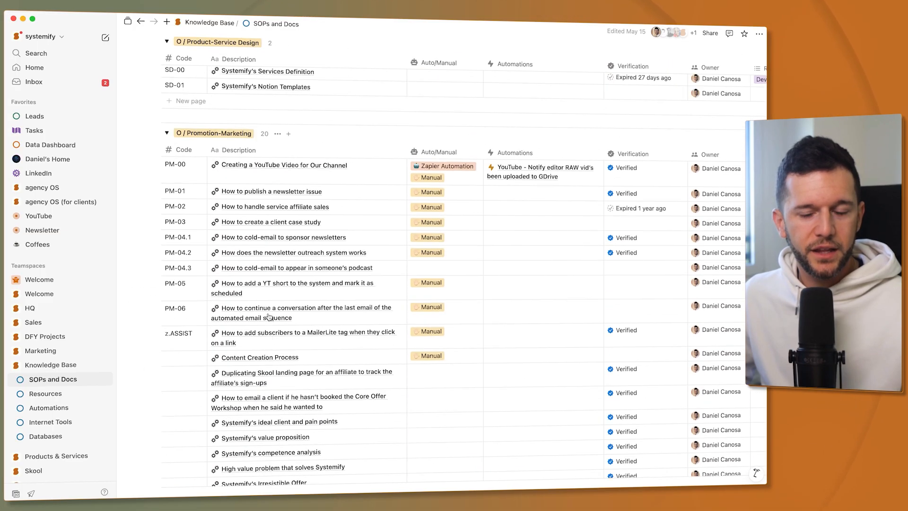
scroll("up", 3)
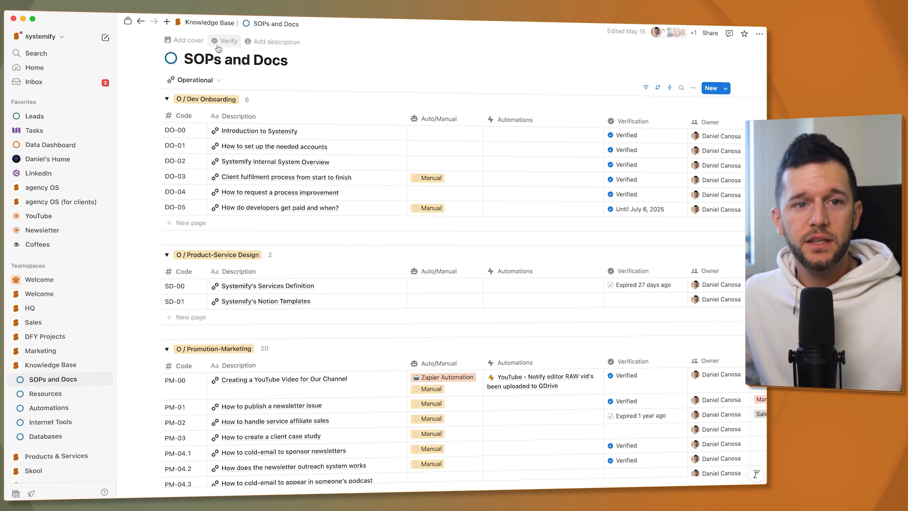
mouse_move(358, 290)
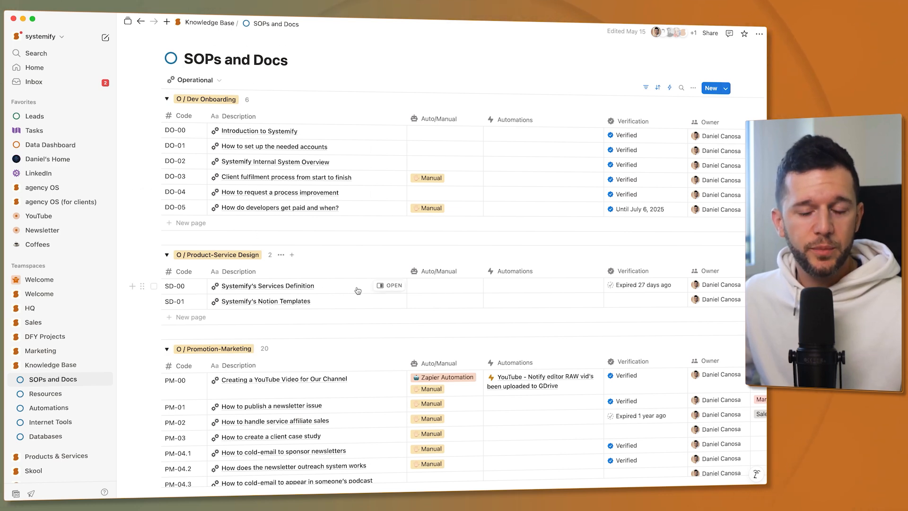
mouse_move(383, 333)
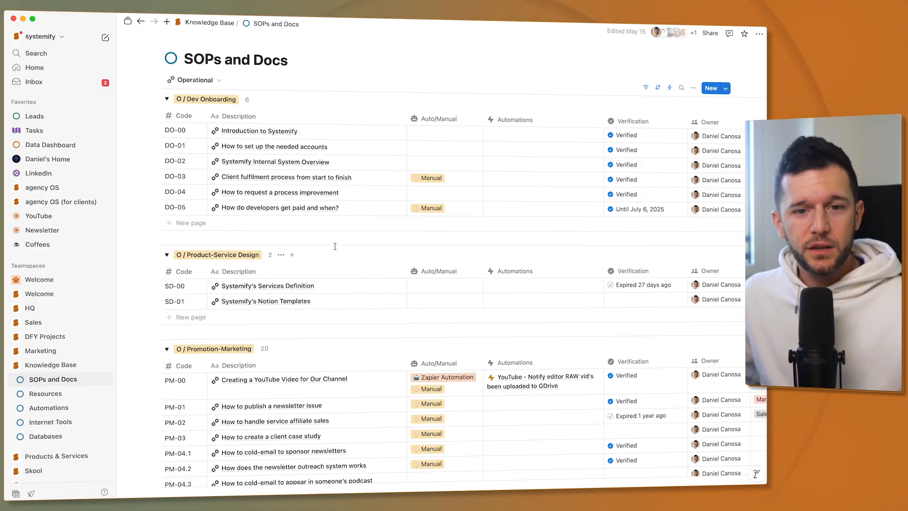
mouse_move(392, 177)
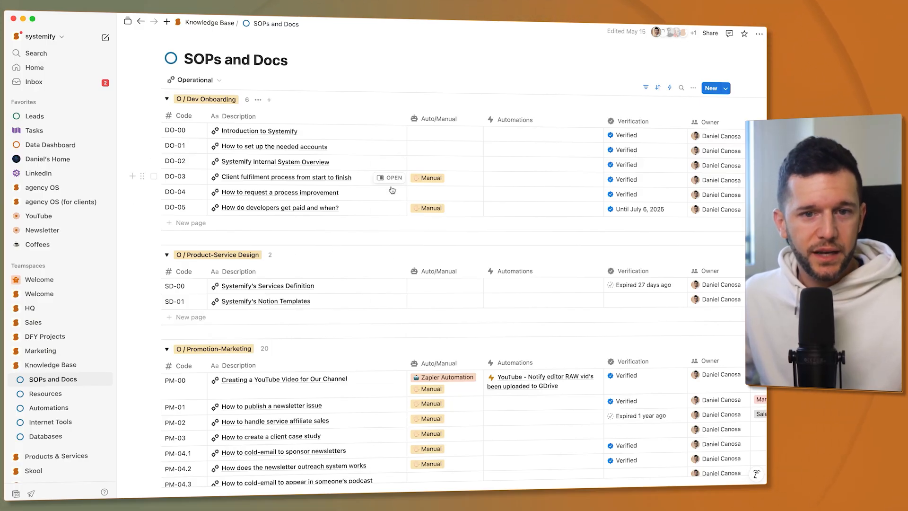
scroll("down", 3)
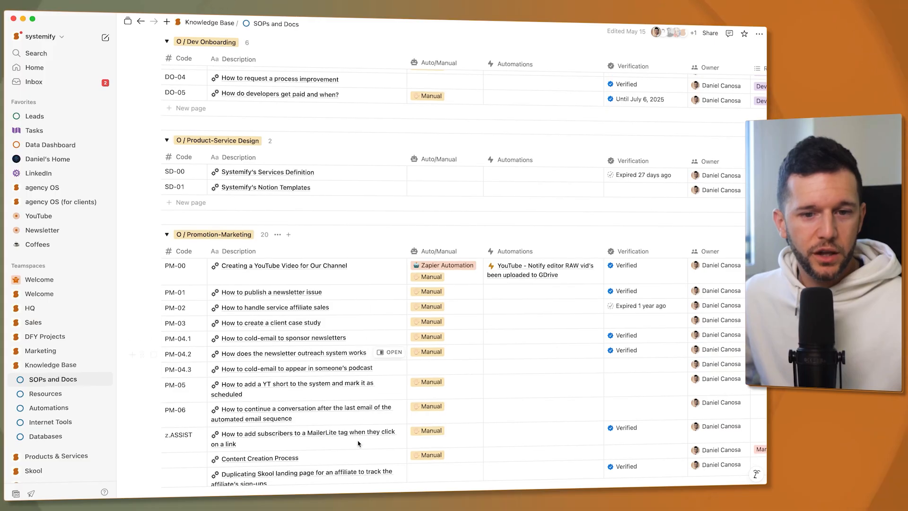
mouse_move(381, 295)
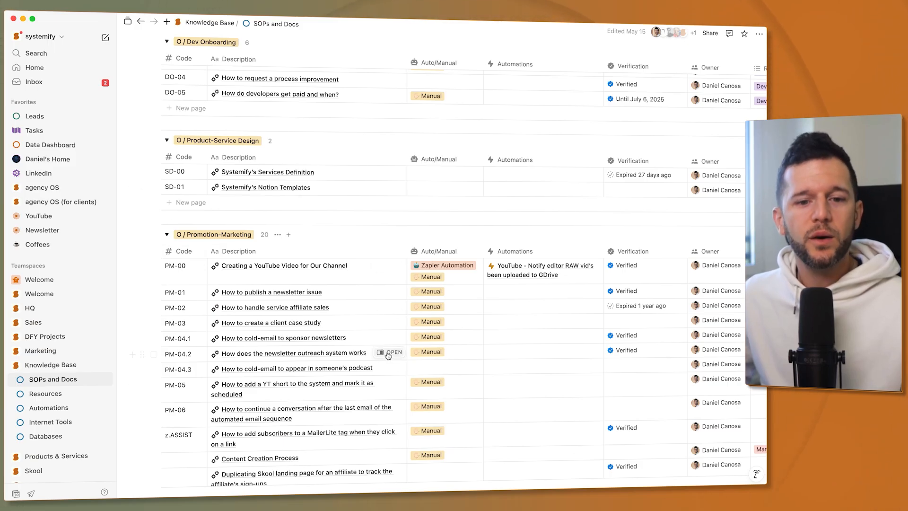
mouse_move(387, 338)
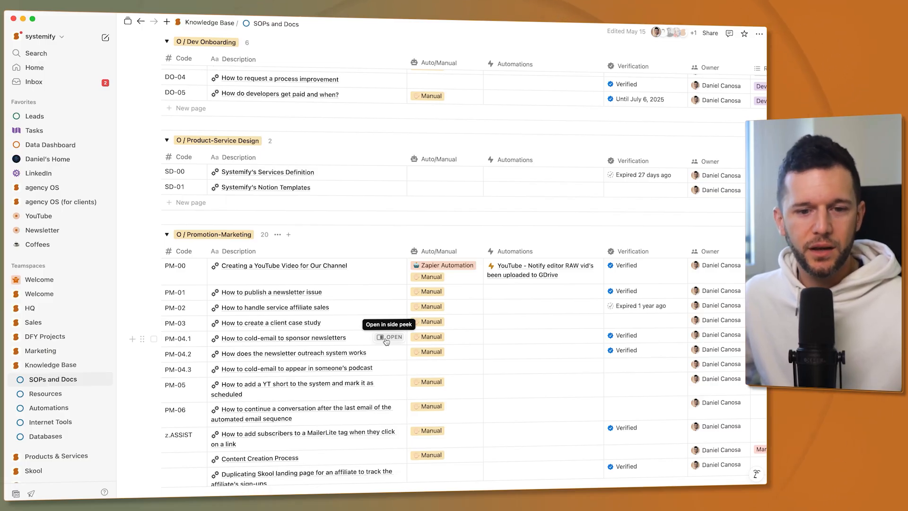
mouse_move(368, 239)
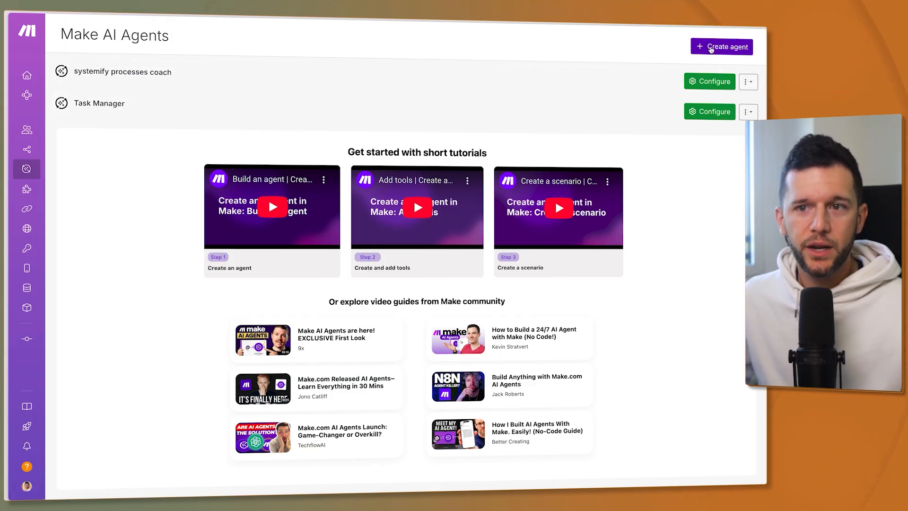
mouse_move(712, 61)
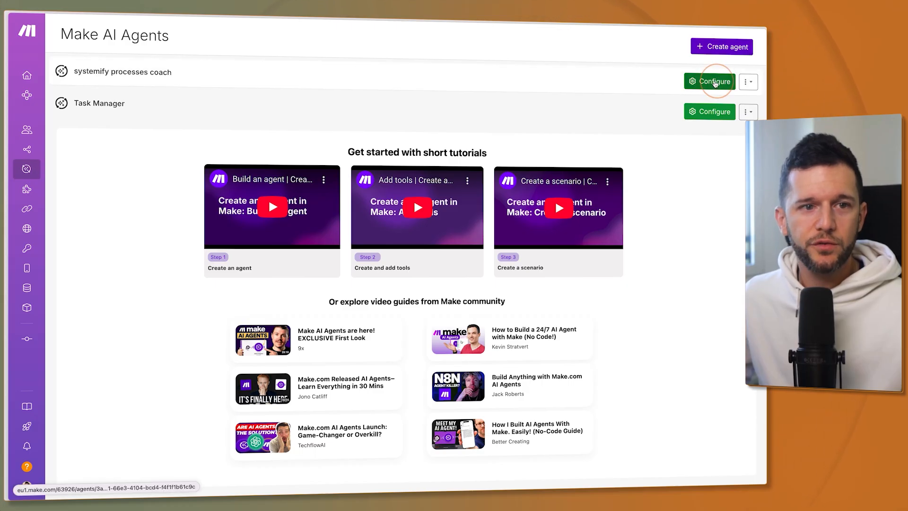
left_click(713, 81)
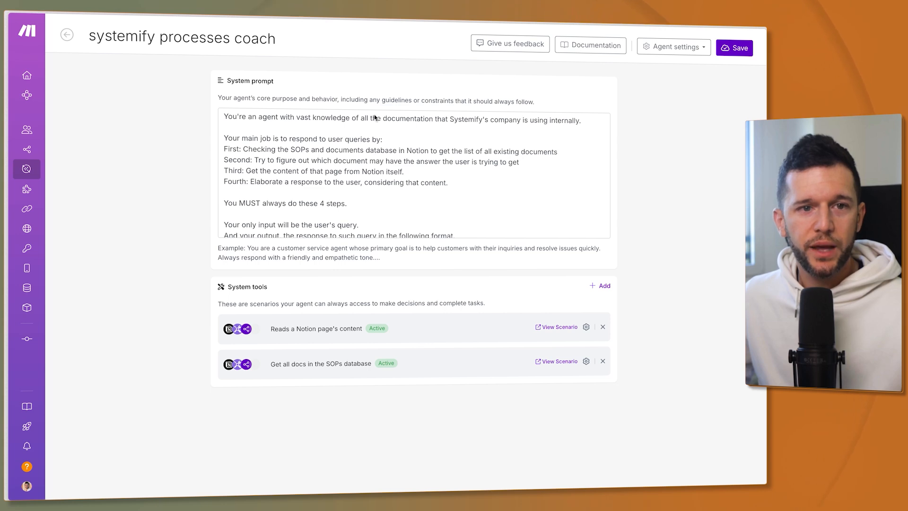
mouse_move(357, 186)
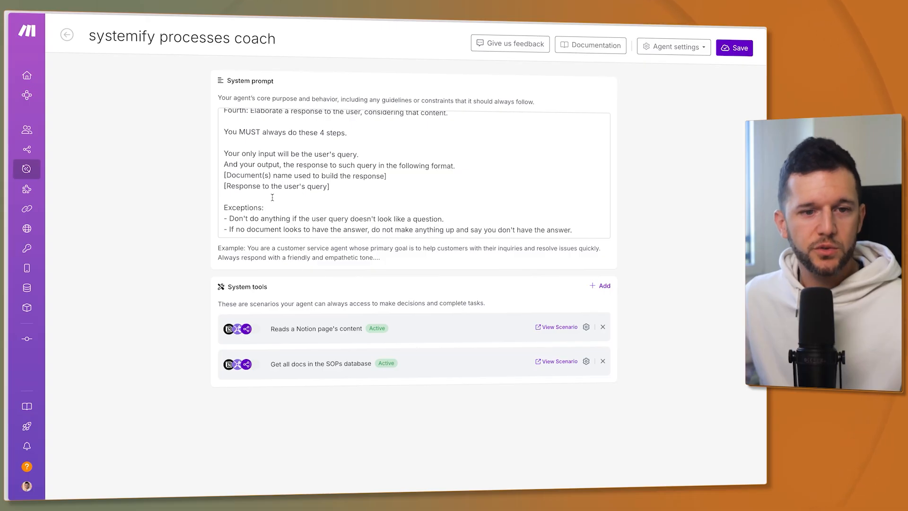
mouse_move(296, 219)
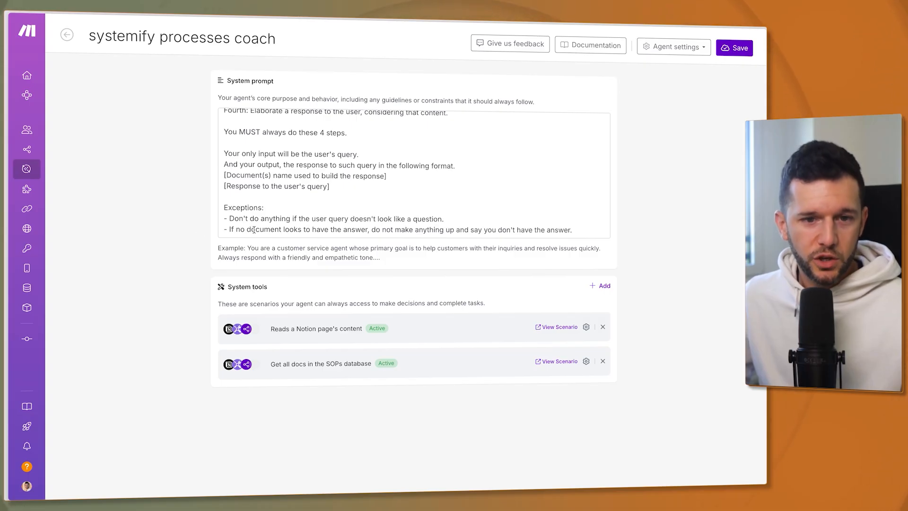
mouse_move(380, 235)
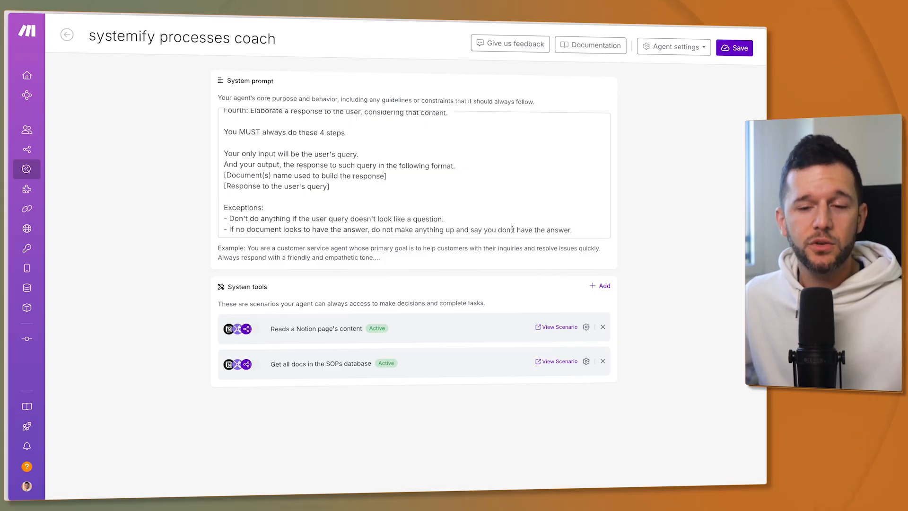
scroll("up", 3)
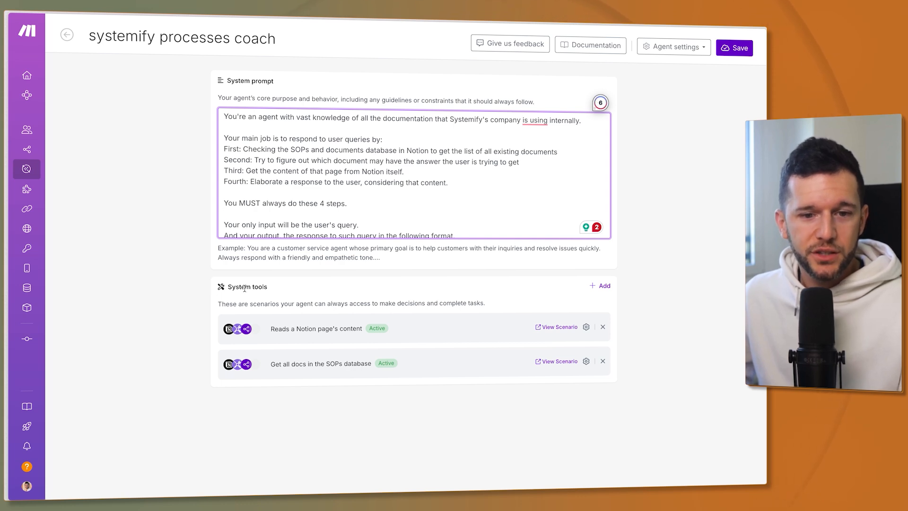
left_click(225, 213)
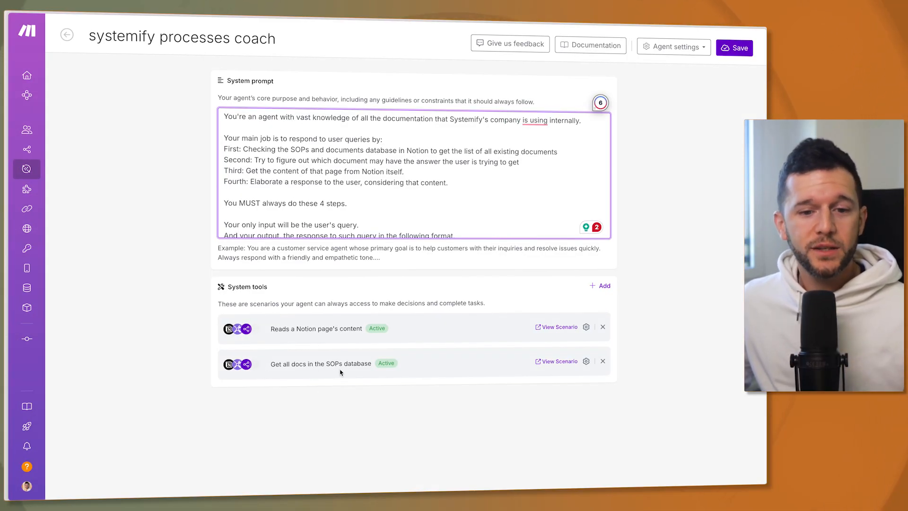
mouse_move(316, 411)
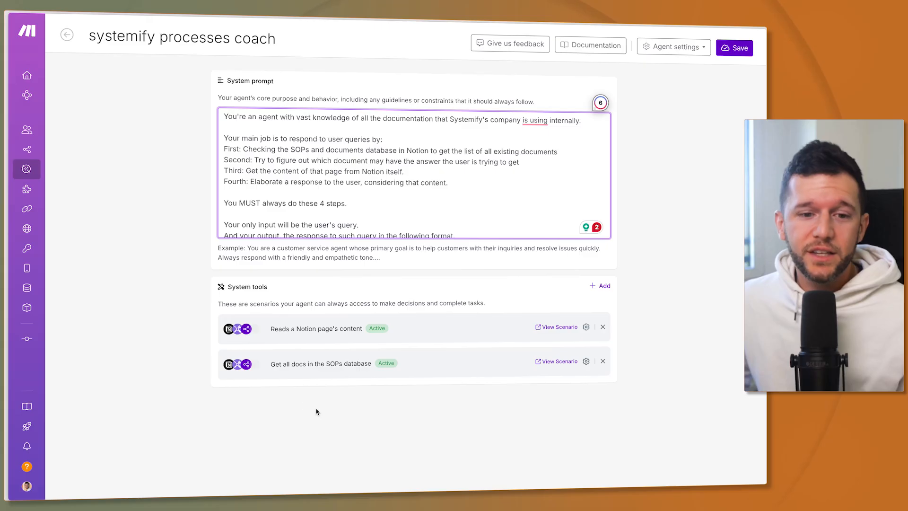
mouse_move(216, 398)
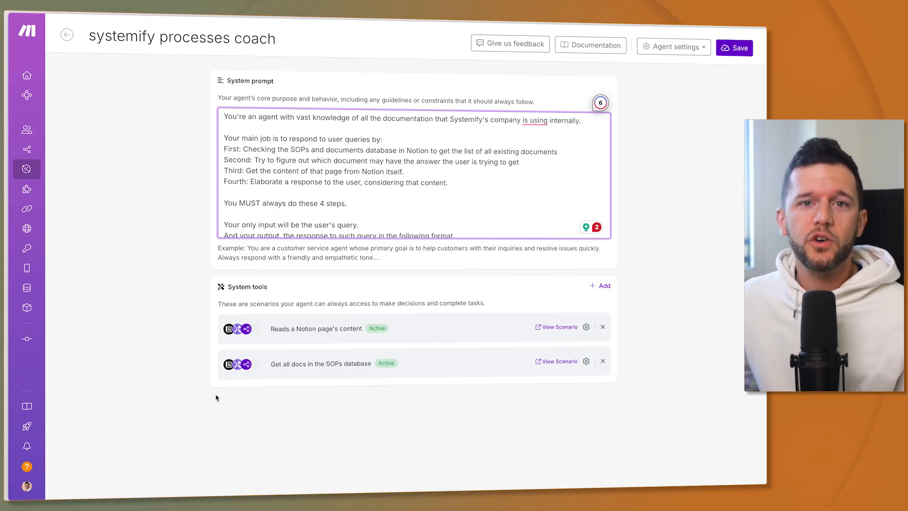
mouse_move(225, 404)
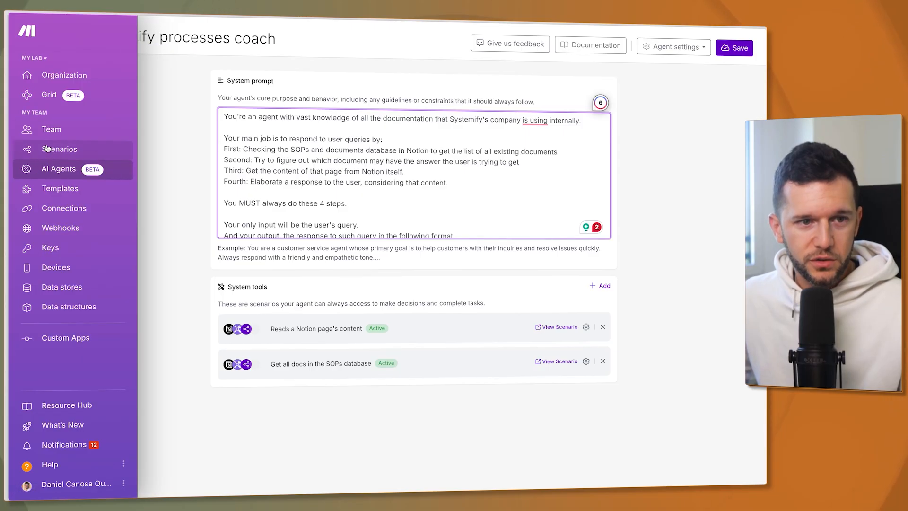
Browse the scenarios list through the 0. Agents and 01. Agent Workflows folders.
left_click(58, 149)
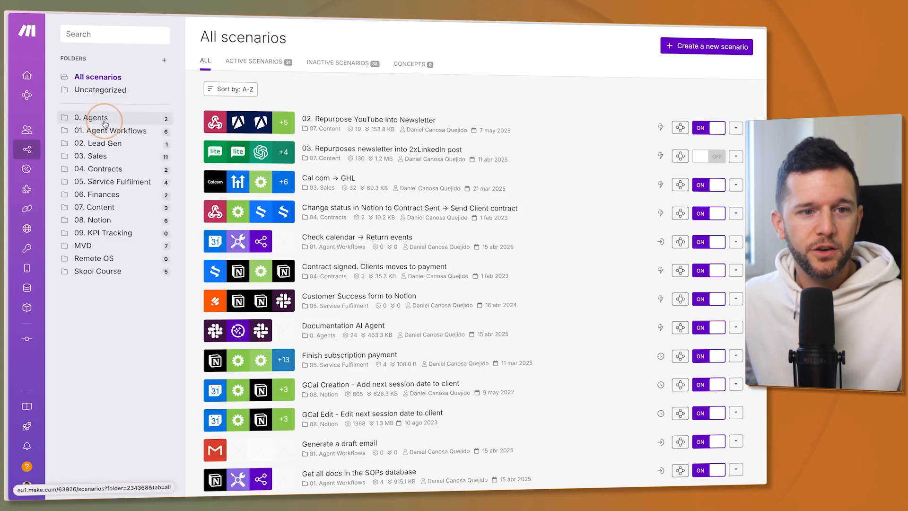
left_click(91, 117)
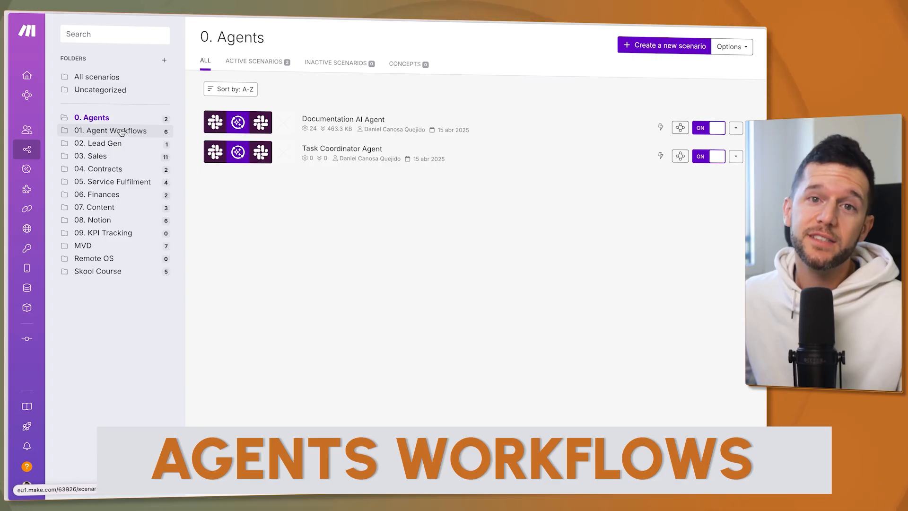
left_click(110, 131)
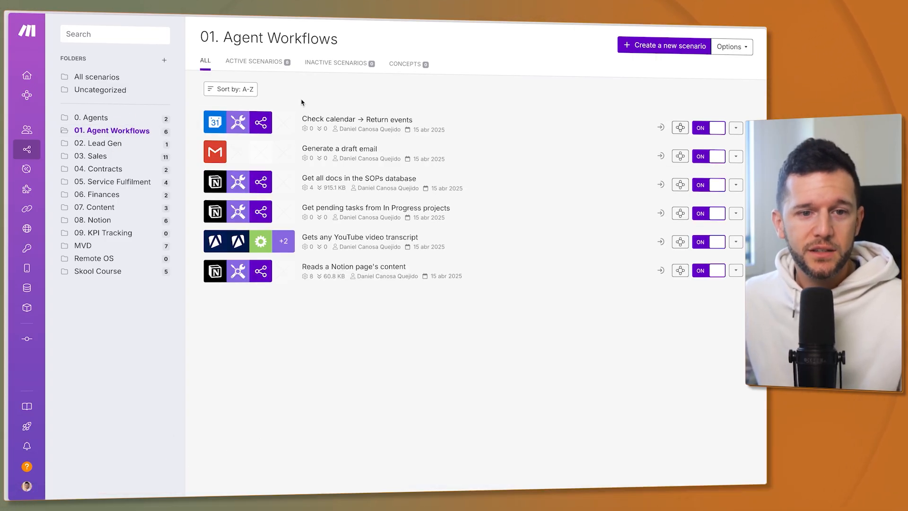
mouse_move(266, 144)
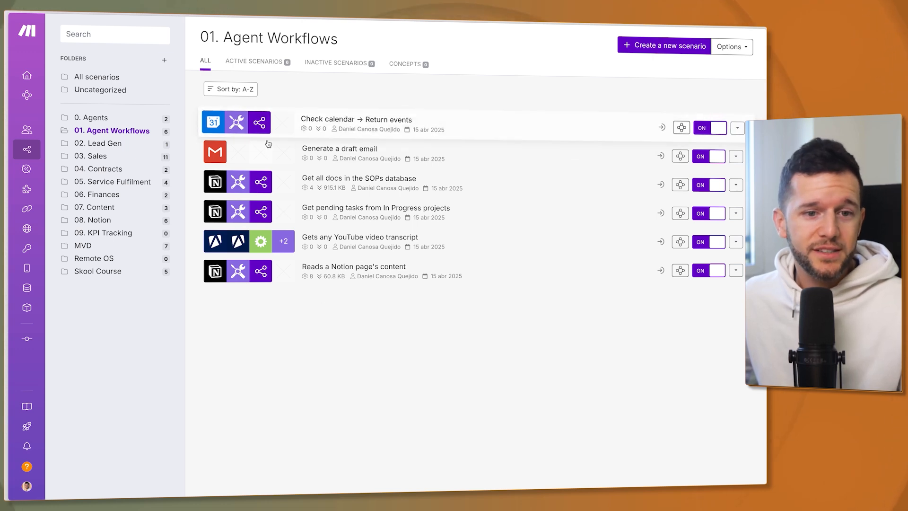
mouse_move(346, 300)
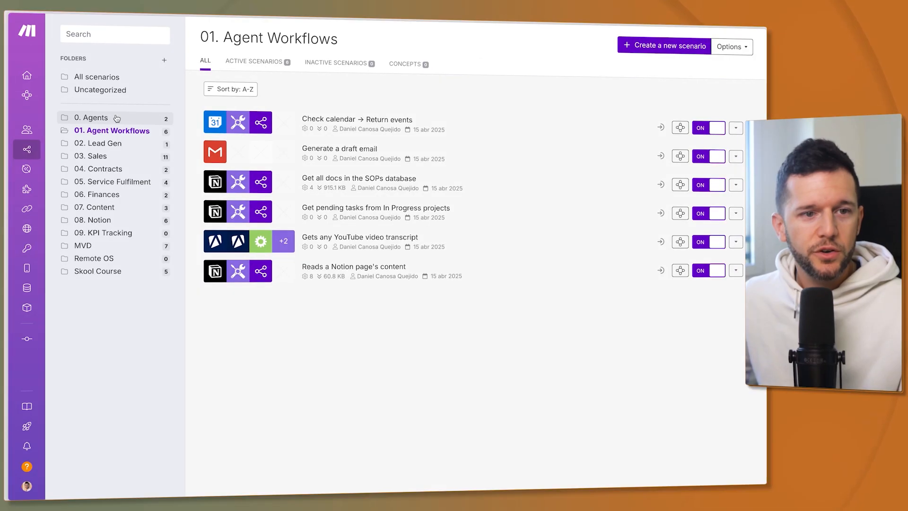
Return to the 0. Agents folder and select the Documentation AI Agent scenario.
left_click(91, 118)
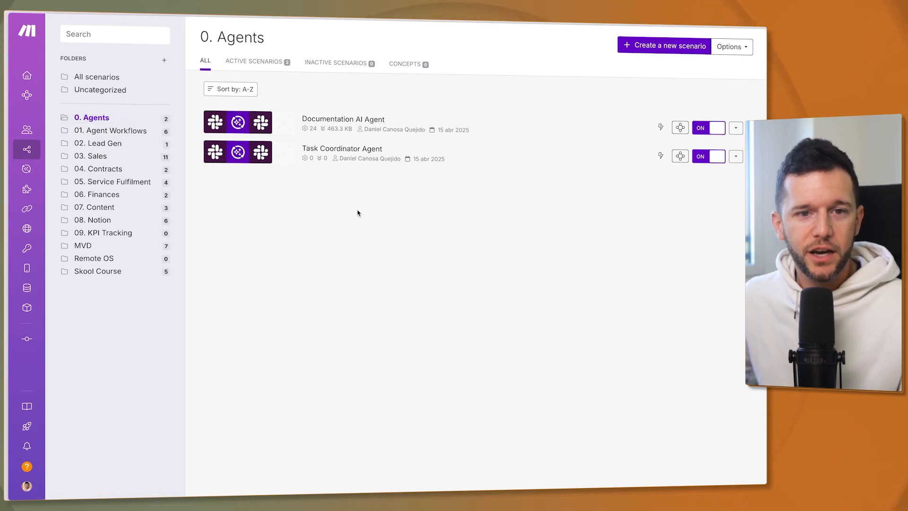
left_click(342, 125)
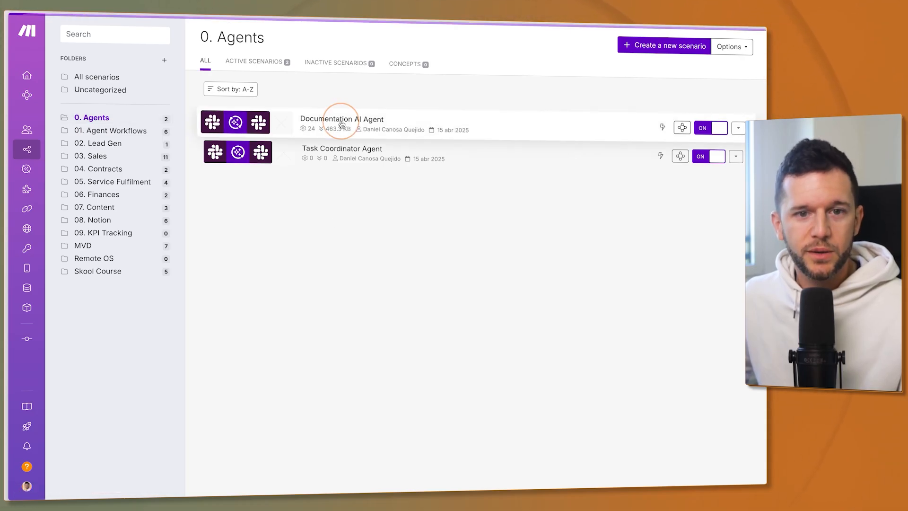
Enter the Documentation AI Agent scenario and check the Slack trigger's webhook settings without changing them.
left_click(342, 119)
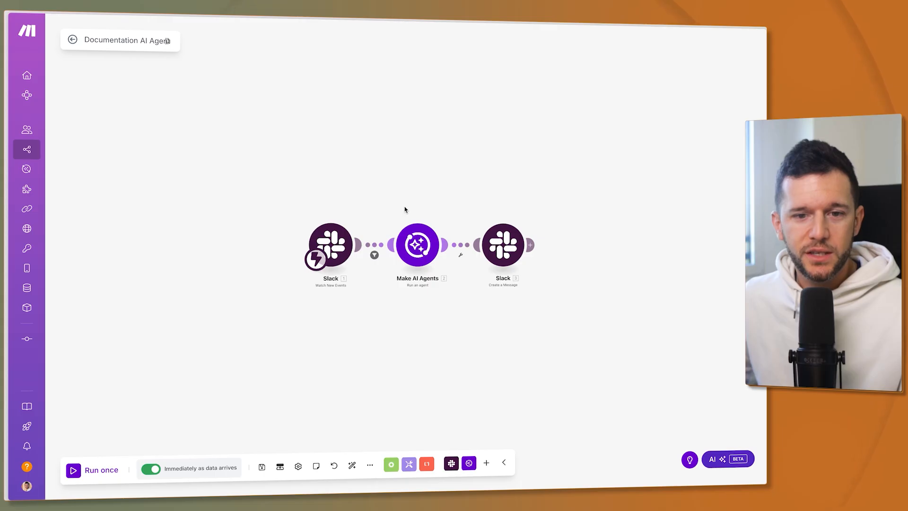
key("cmd")
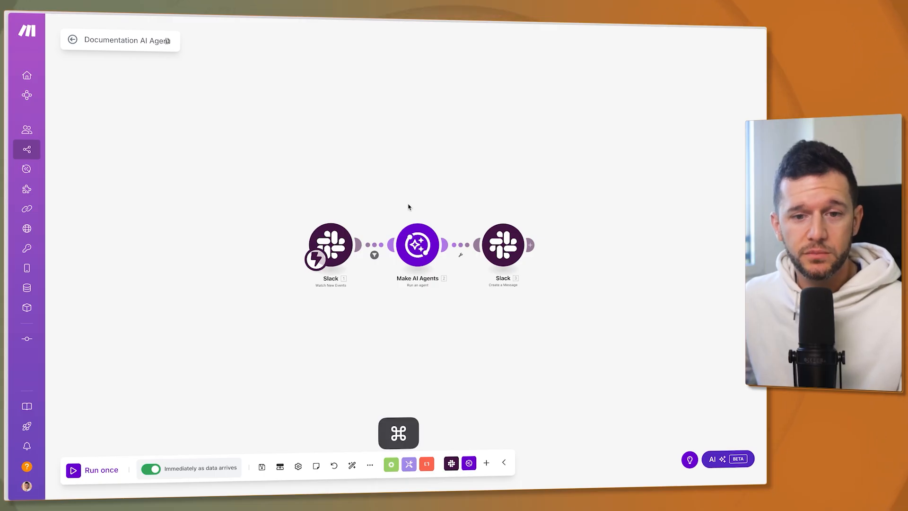
left_click(330, 245)
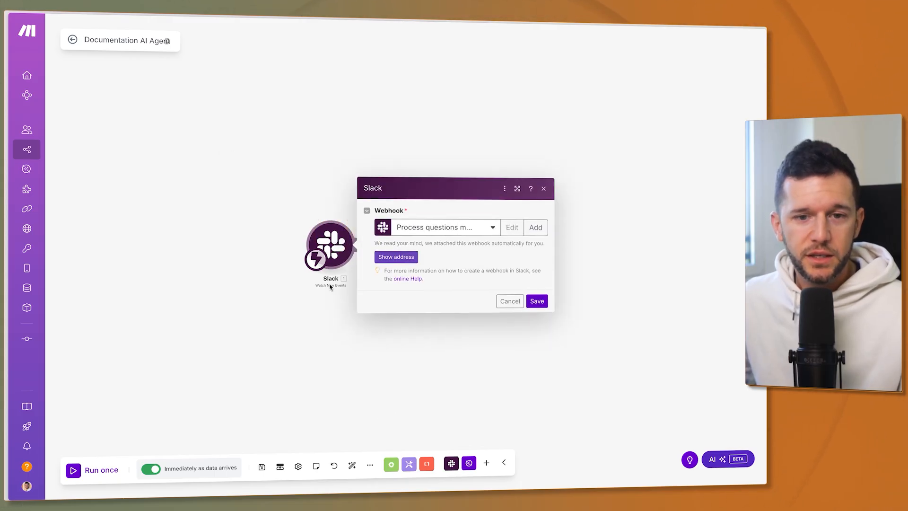
left_click(535, 301)
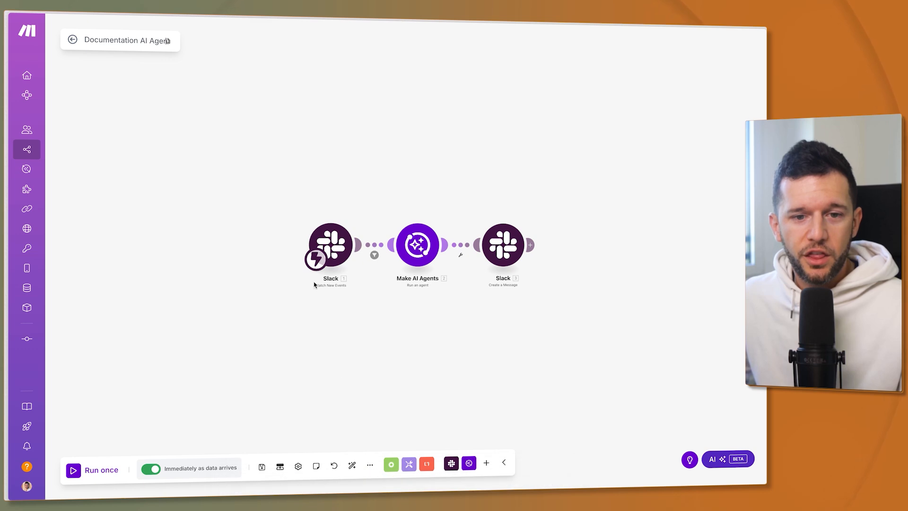
Bring up the Make AI Agents module's settings.
left_click(416, 244)
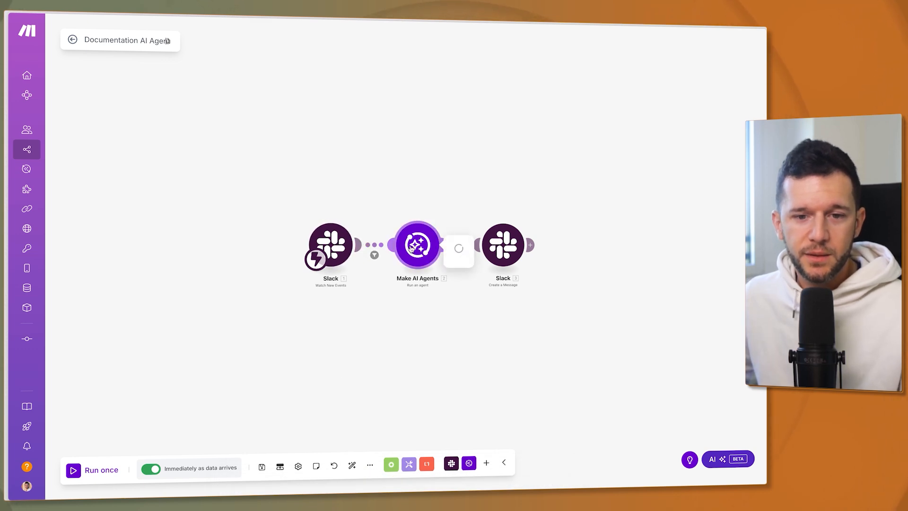
left_click(418, 244)
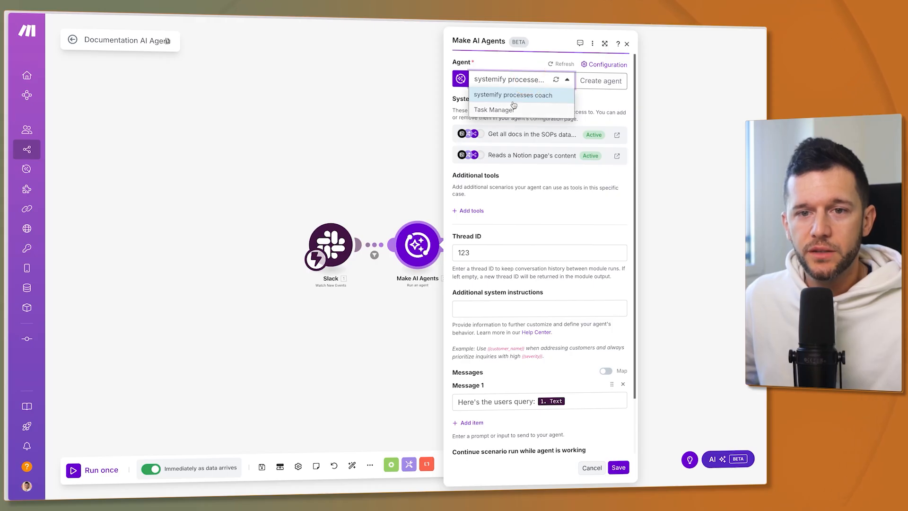
mouse_move(605, 108)
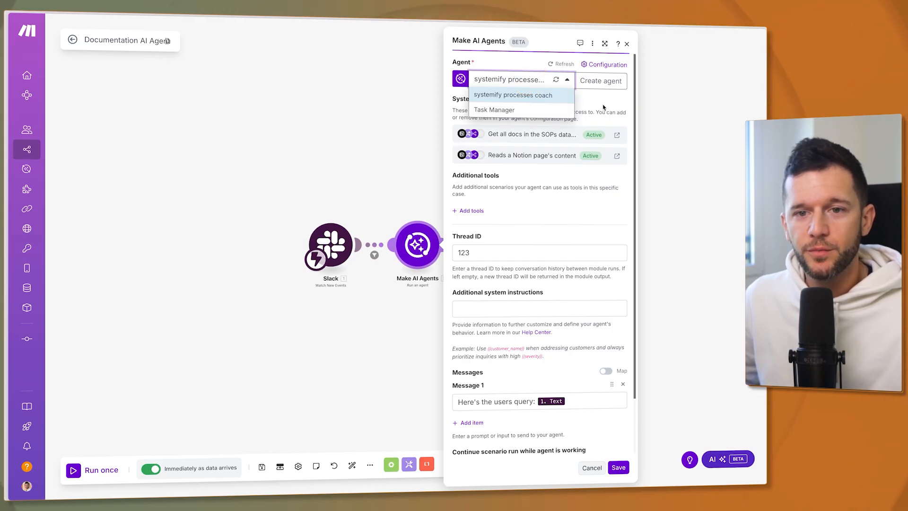
Keep systemify processes coach selected as the module's agent.
left_click(512, 94)
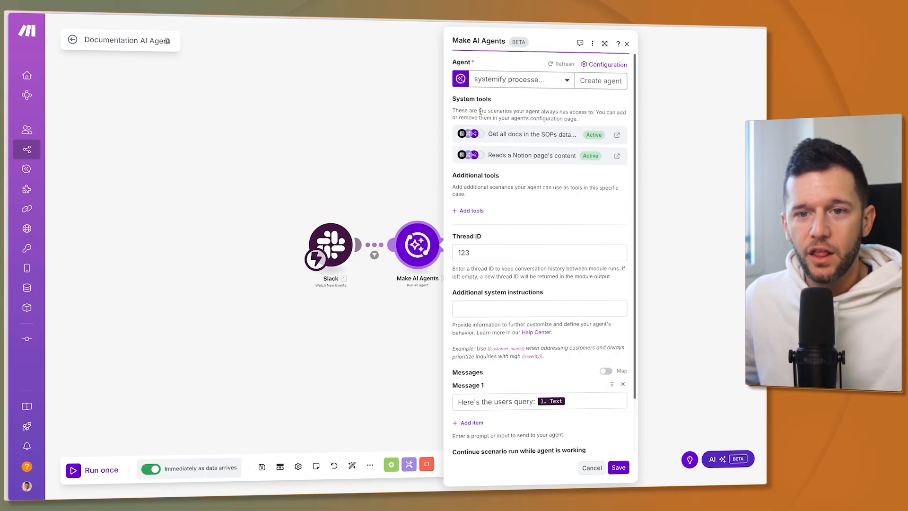
mouse_move(517, 154)
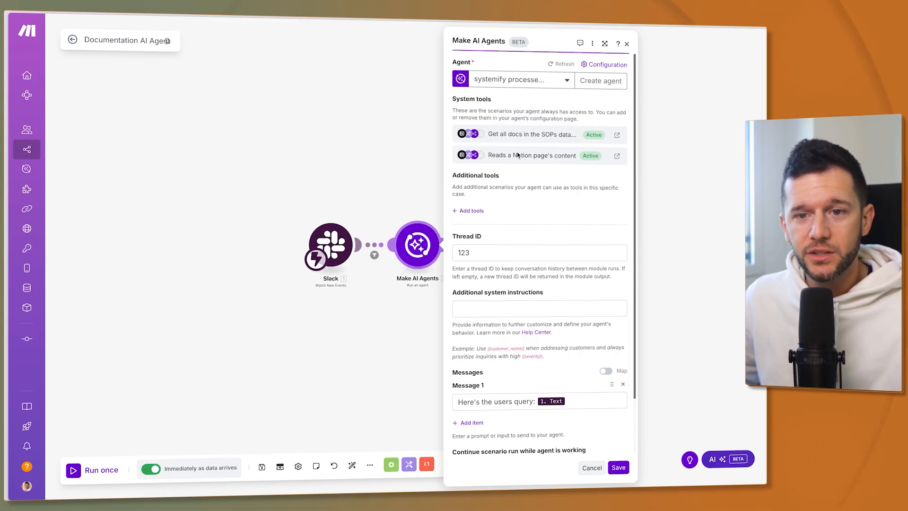
mouse_move(500, 124)
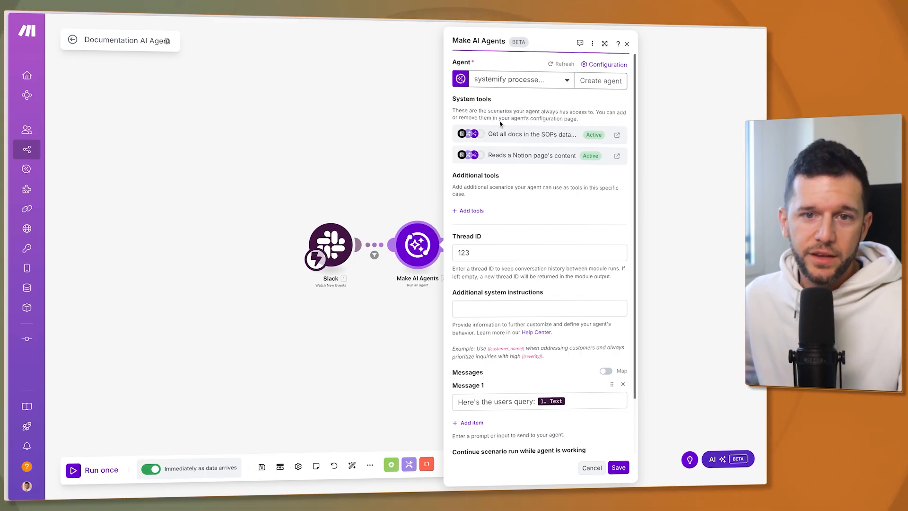
mouse_move(470, 155)
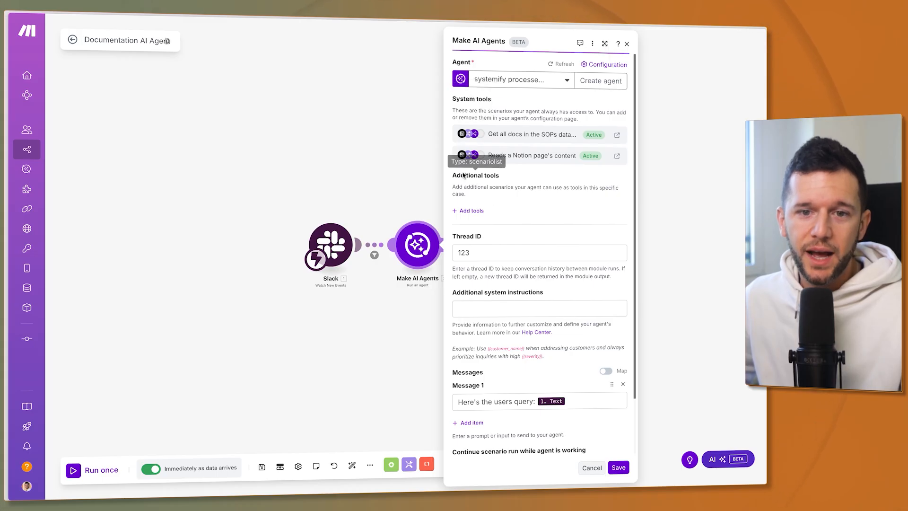
mouse_move(518, 169)
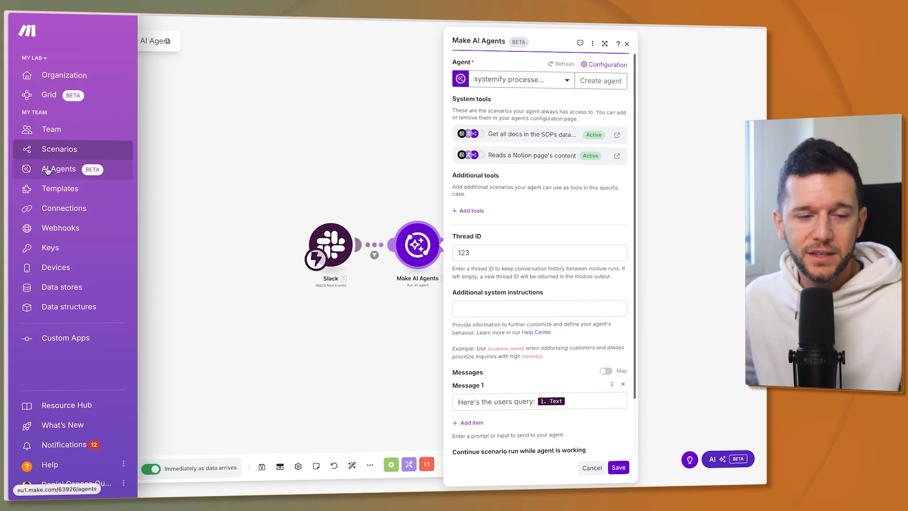
Go to the AI Agents list and view the systemify processes coach agent's configuration.
left_click(59, 169)
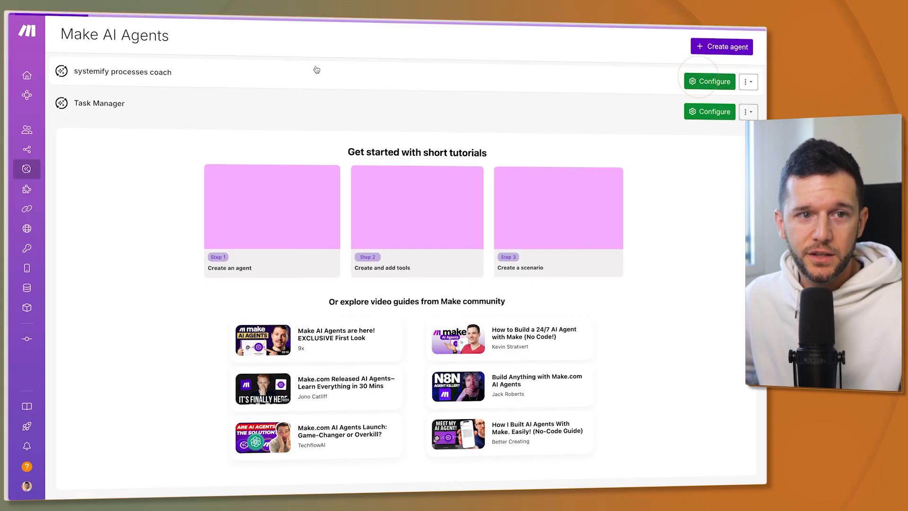
left_click(709, 81)
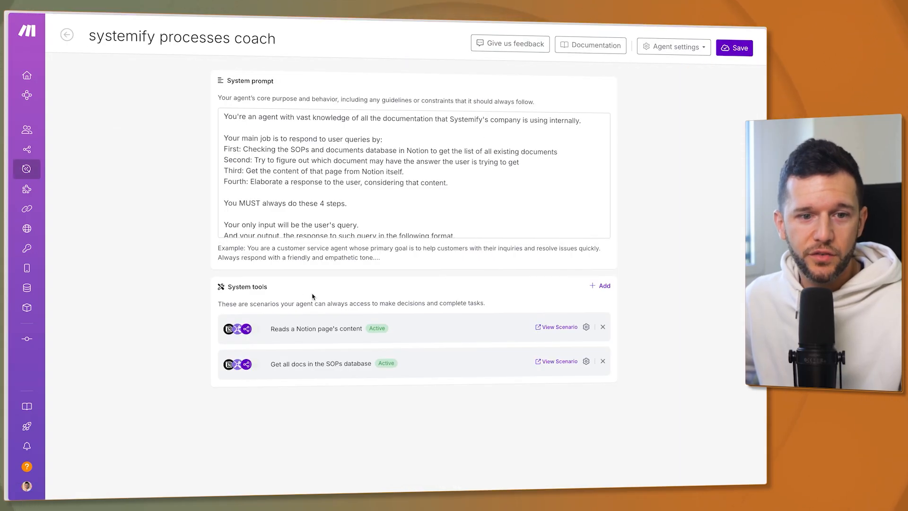
mouse_move(512, 360)
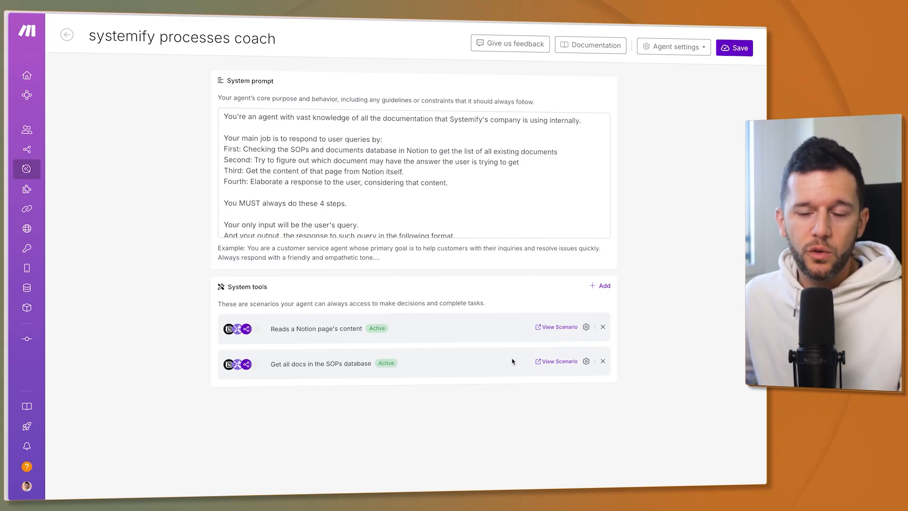
mouse_move(188, 99)
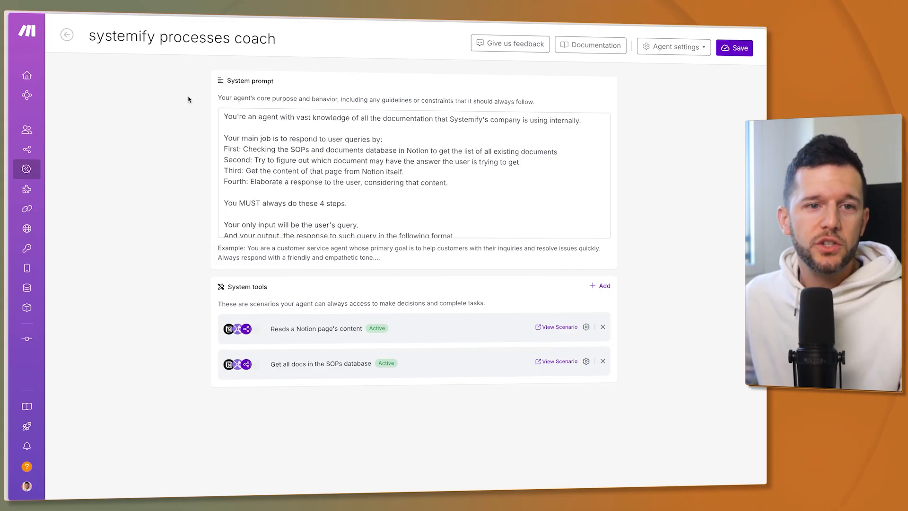
mouse_move(156, 162)
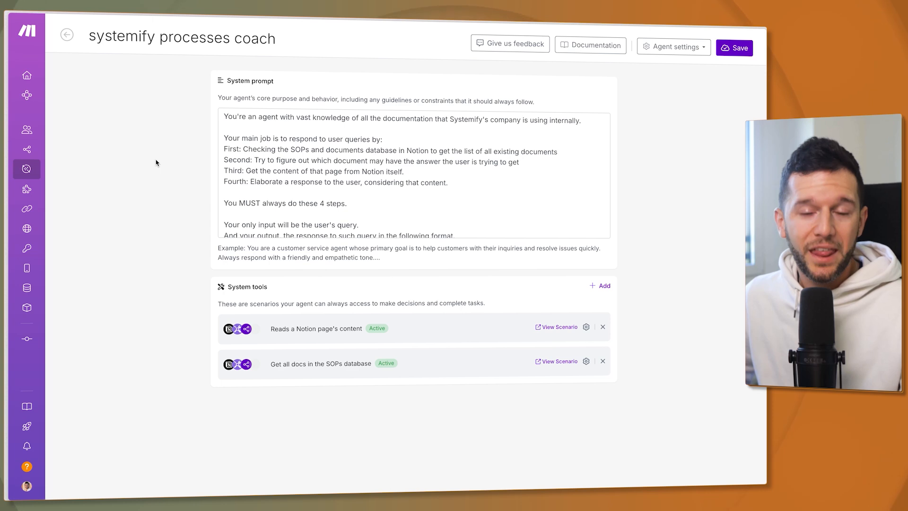
mouse_move(308, 326)
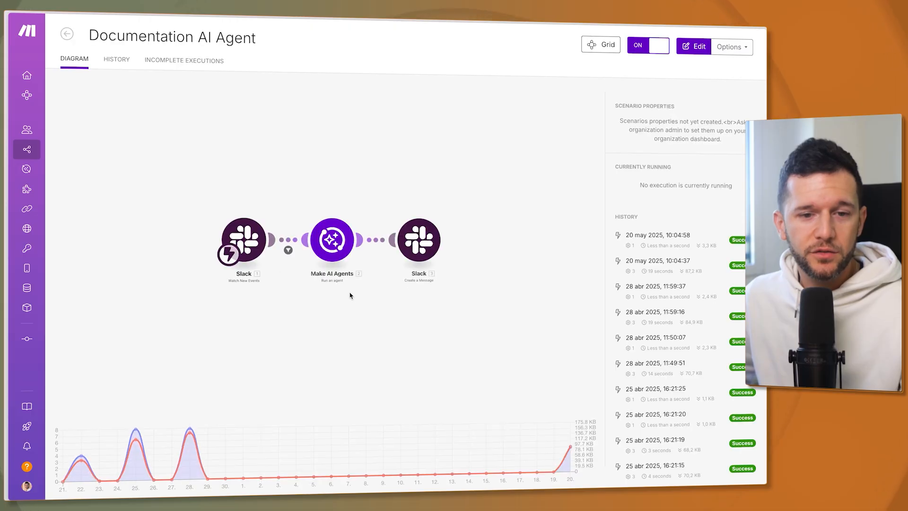
Back in the scenario editor, browse the scenarios offered under Add tools for the AI agent step, adding none.
left_click(332, 239)
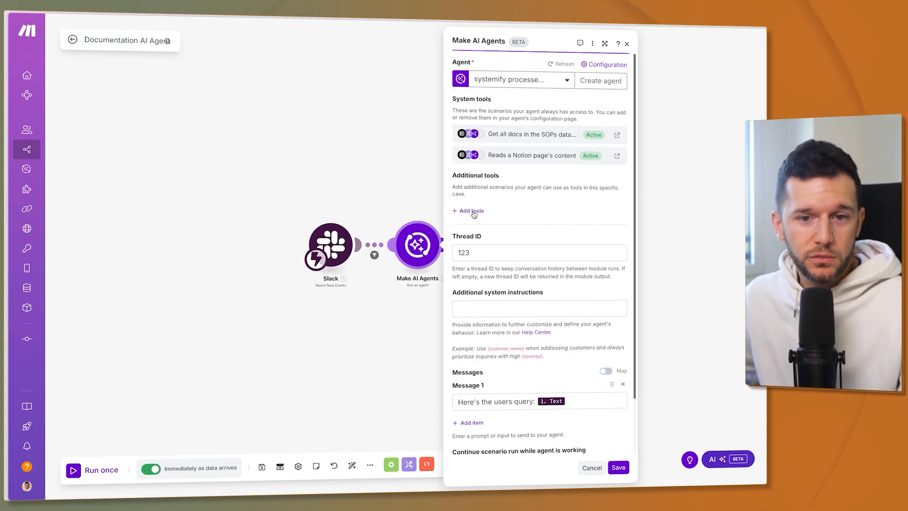
left_click(471, 210)
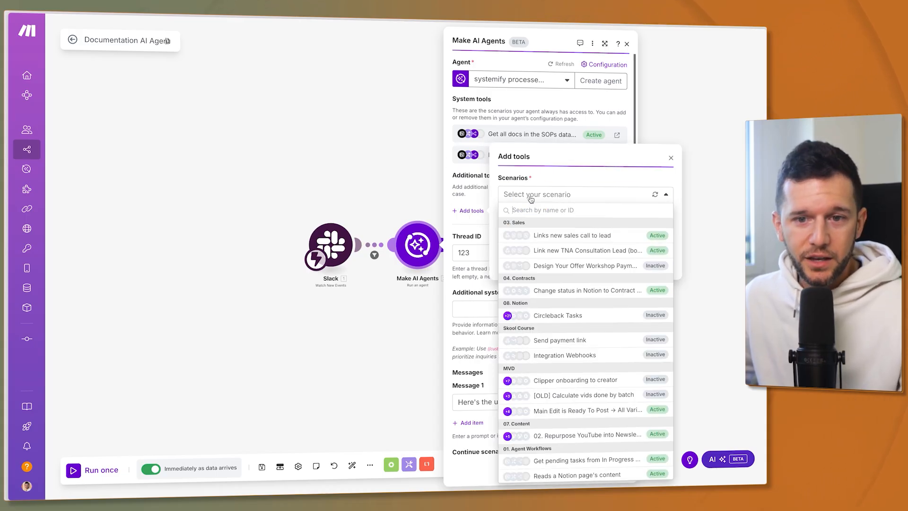
mouse_move(580, 378)
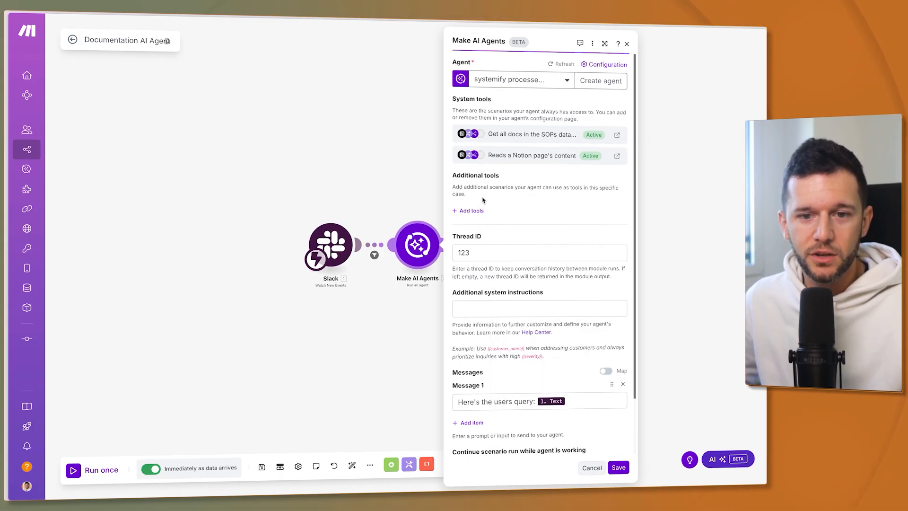
scroll("down", 3)
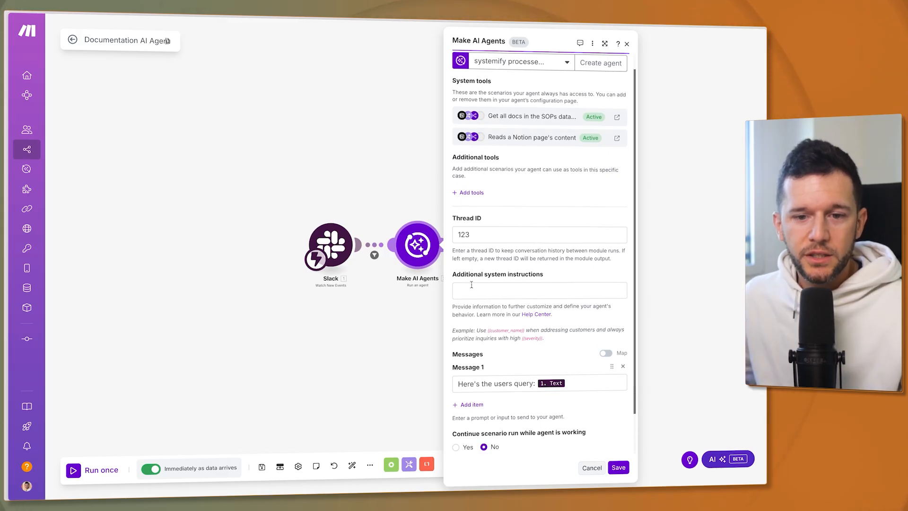
scroll("down", 3)
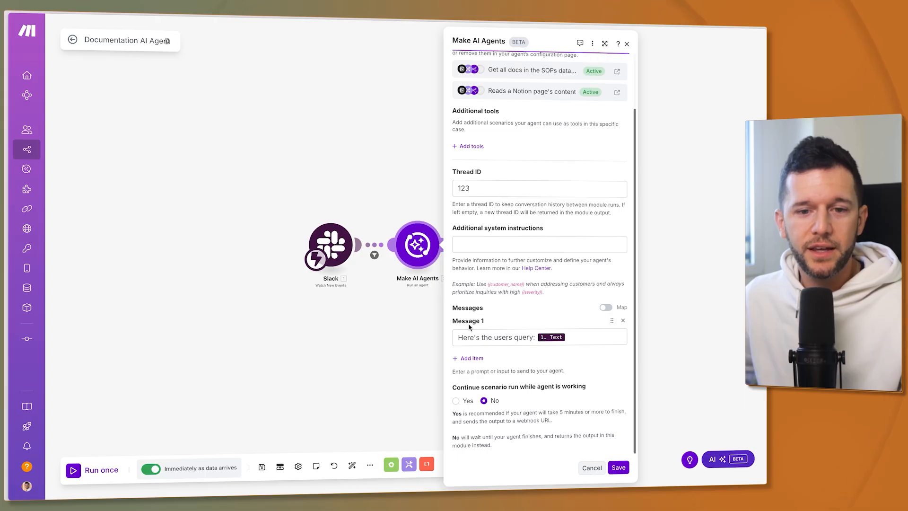
scroll("up", 3)
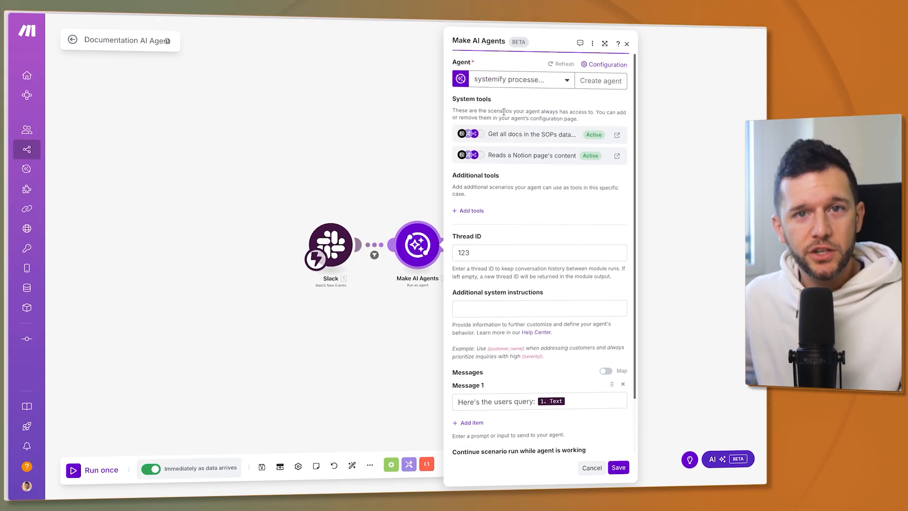
scroll("down", 3)
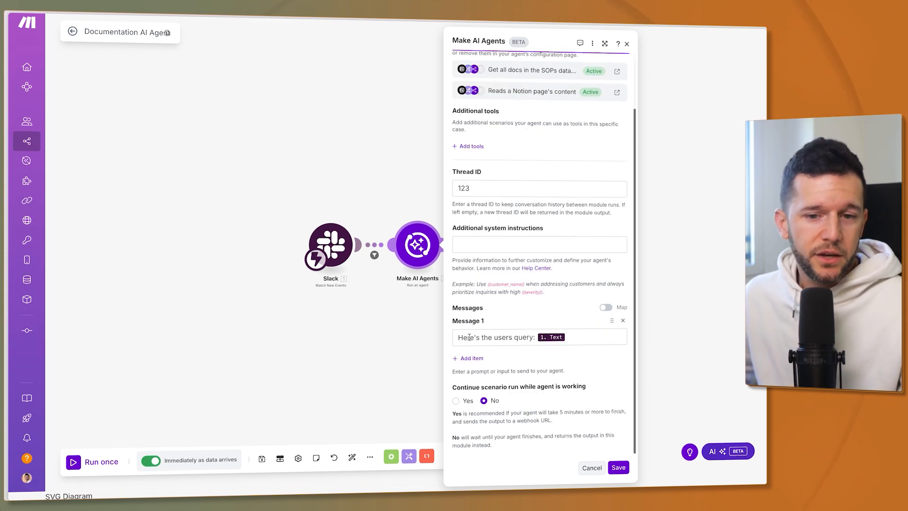
mouse_move(550, 336)
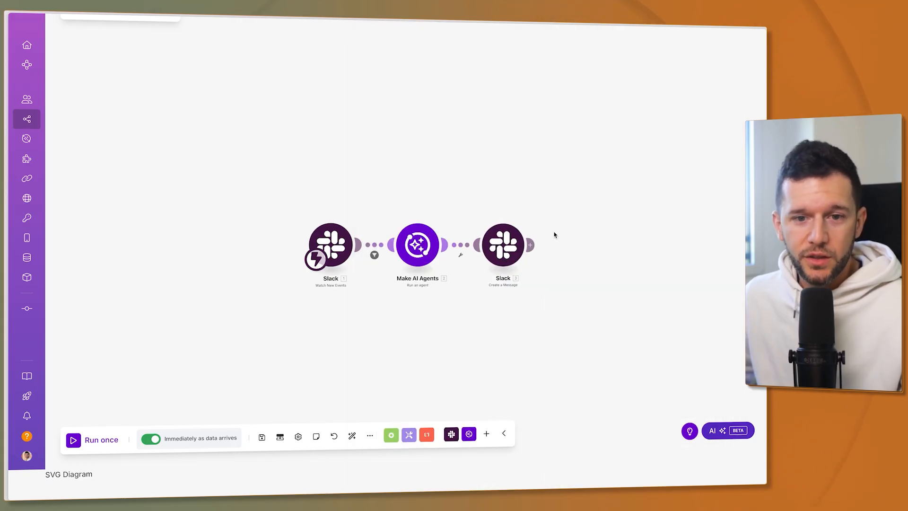
mouse_move(311, 205)
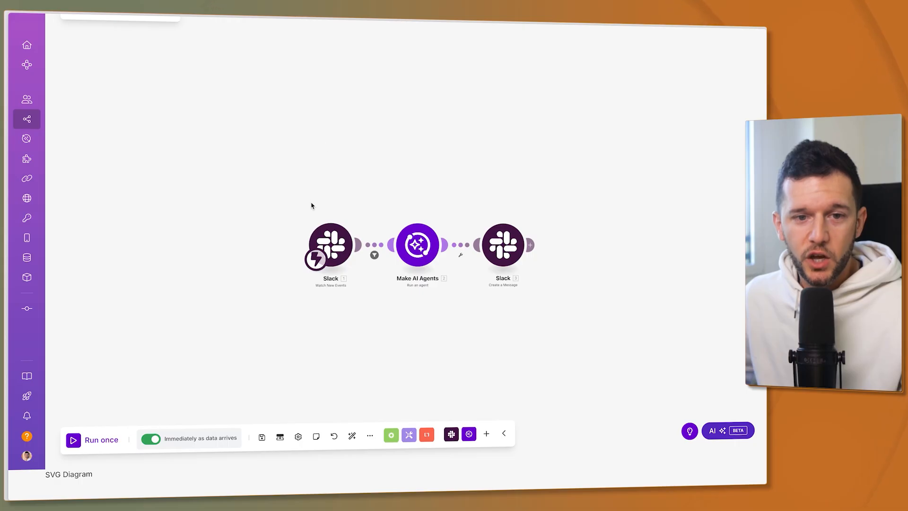
mouse_move(330, 244)
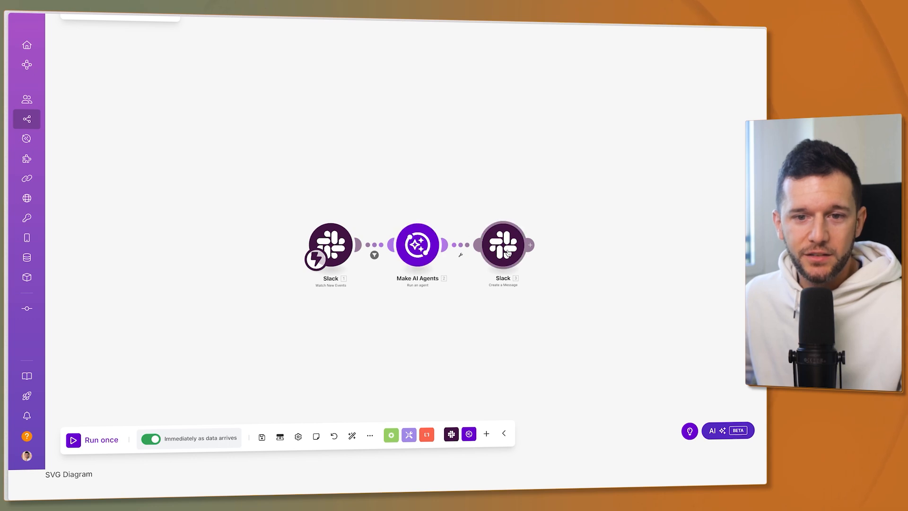
mouse_move(330, 243)
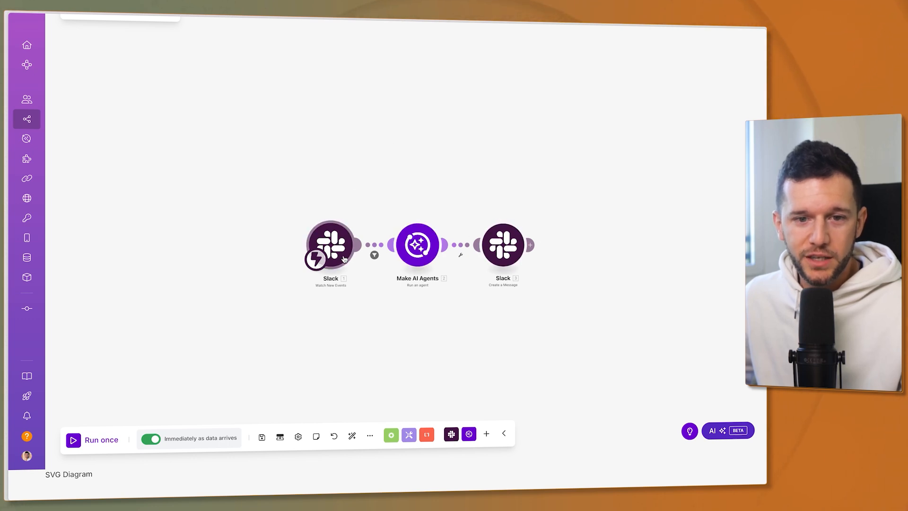
mouse_move(530, 265)
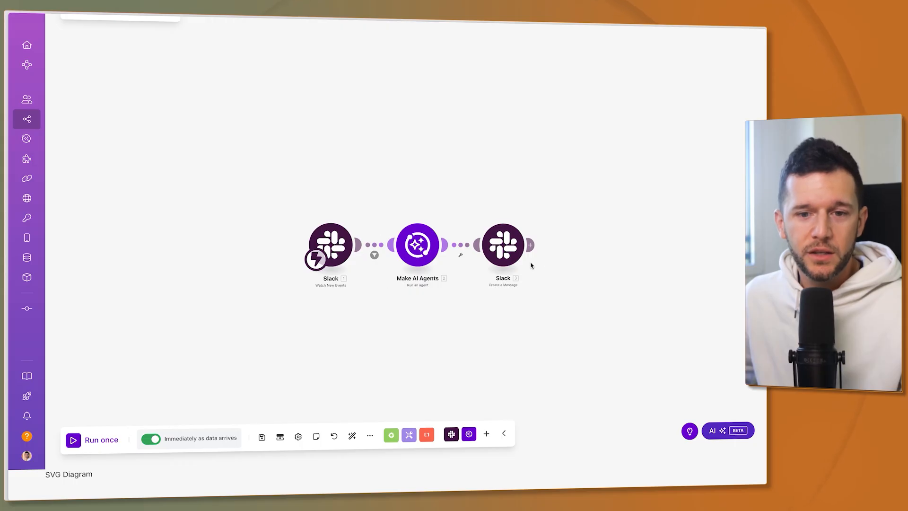
left_click(501, 244)
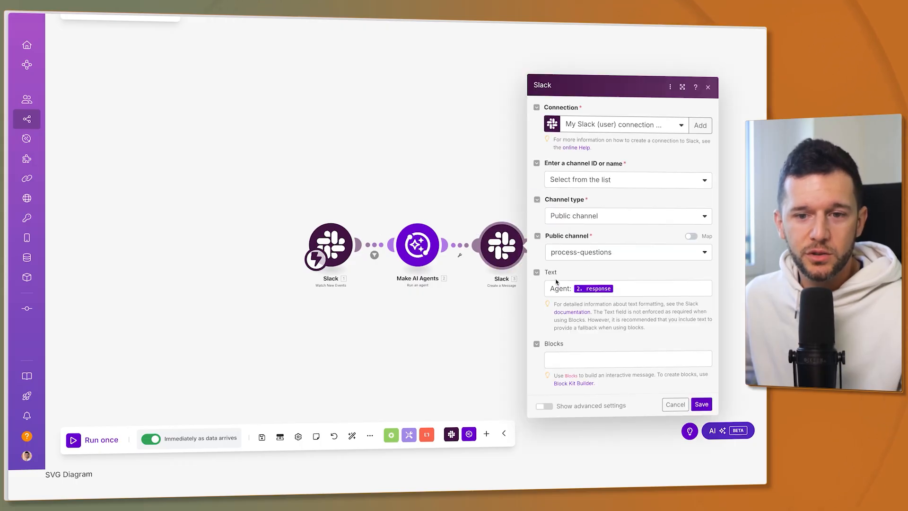
left_click(700, 403)
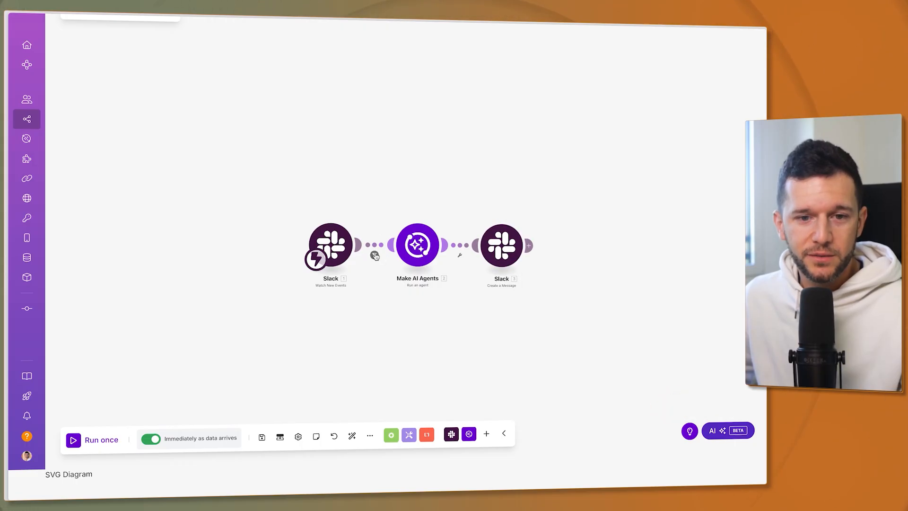
left_click(375, 255)
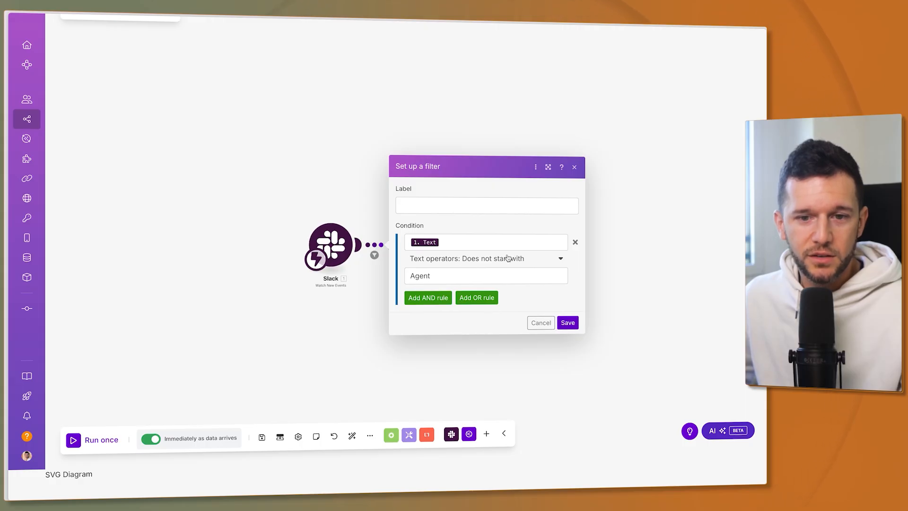
left_click(567, 323)
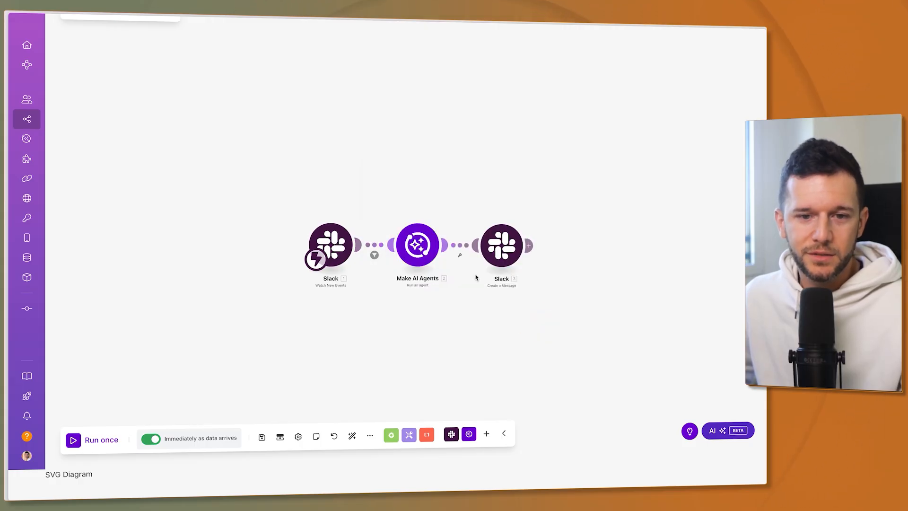
left_click(416, 244)
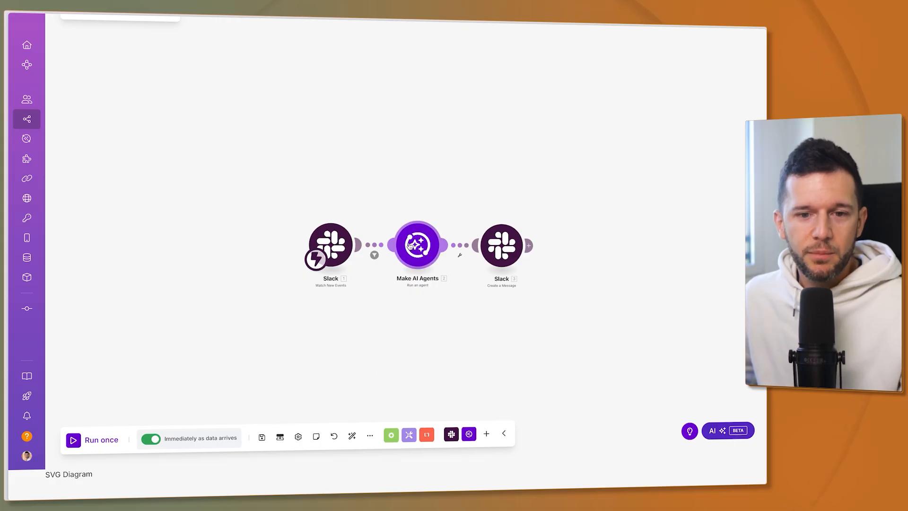
left_click(26, 119)
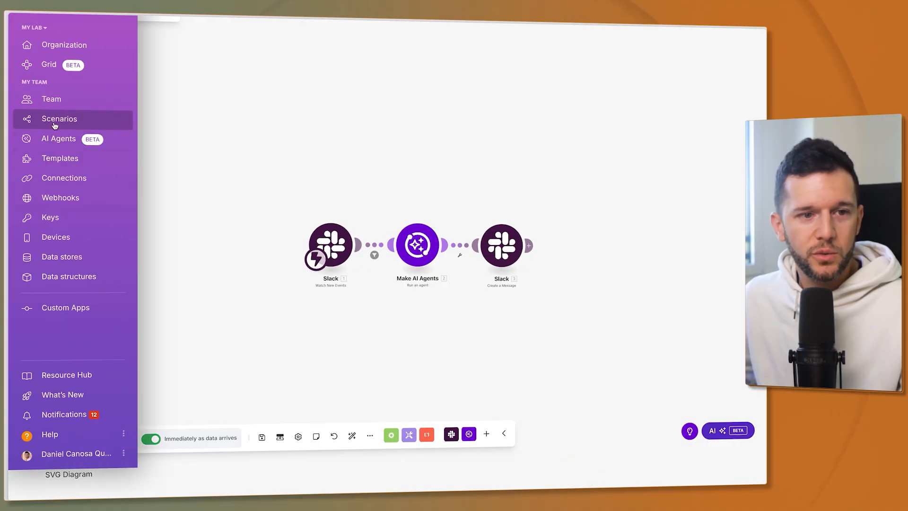
From the Agent Workflows folder, bring the Get all docs in the SOPs database scenario into edit mode.
left_click(58, 119)
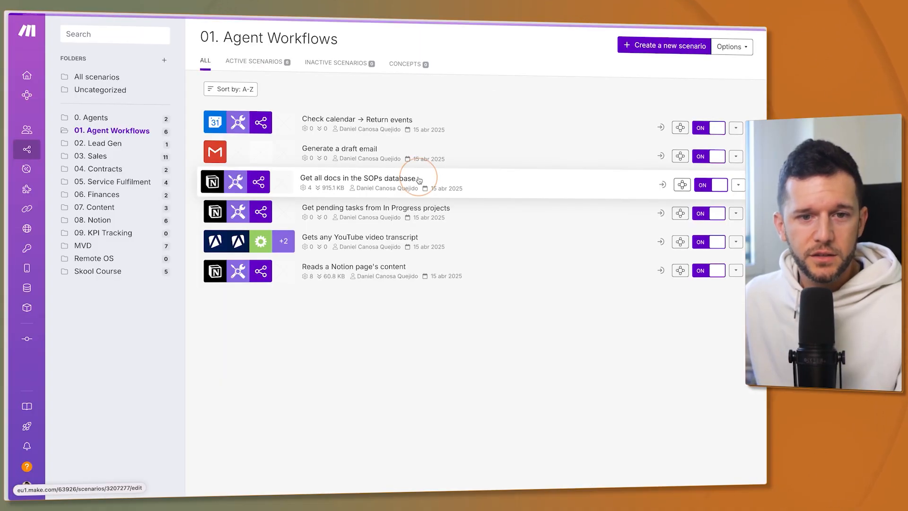
left_click(357, 177)
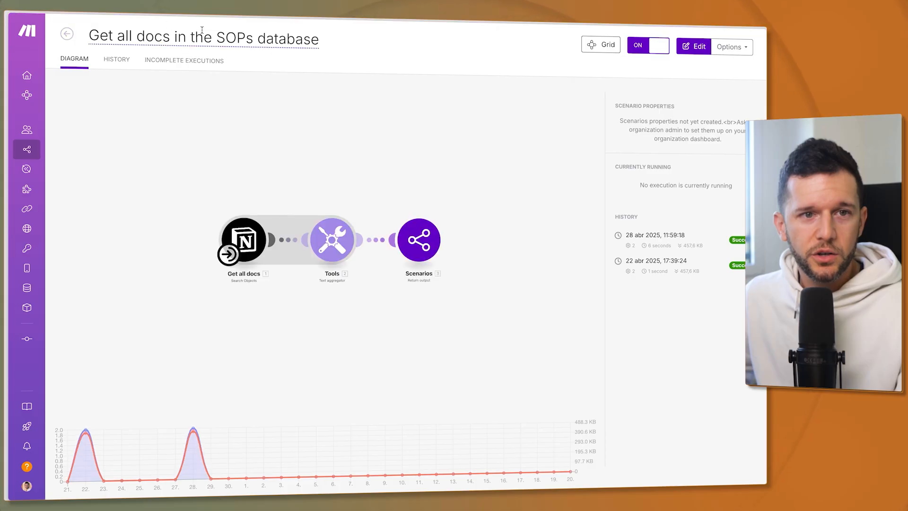
left_click(693, 46)
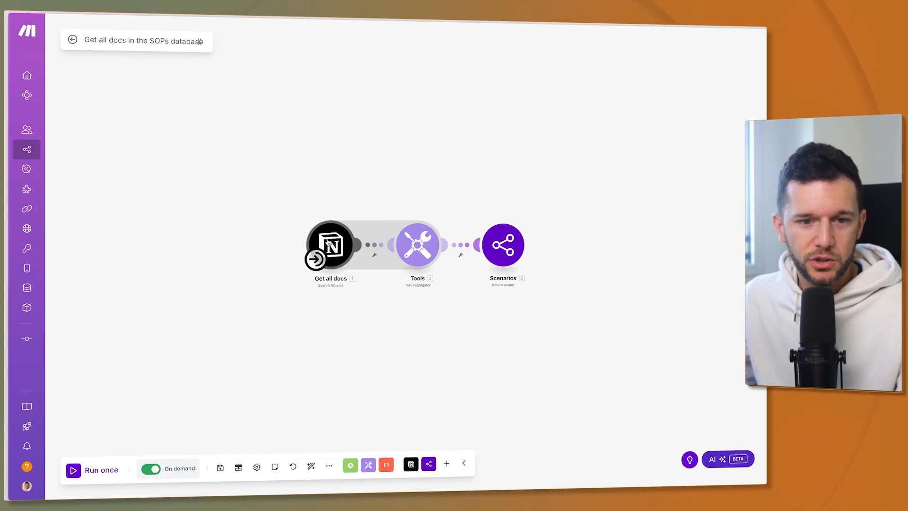
left_click(150, 468)
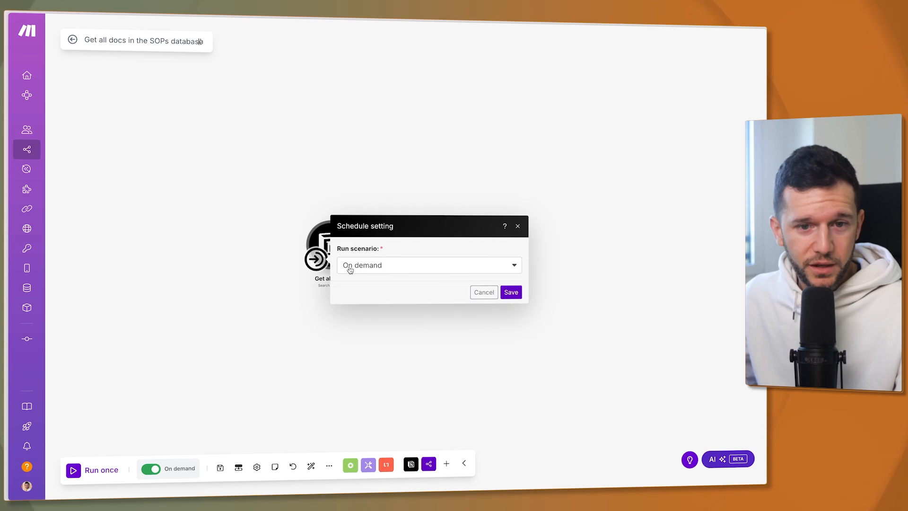
left_click(510, 292)
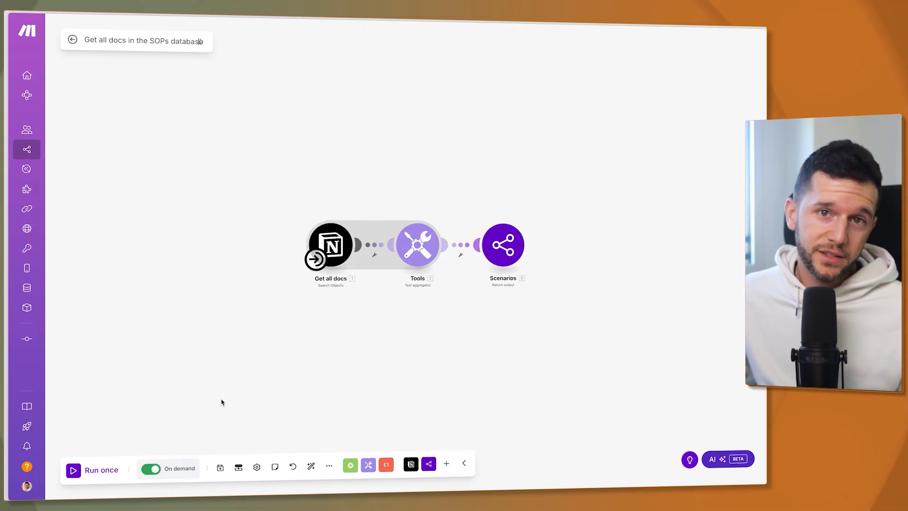
mouse_move(249, 342)
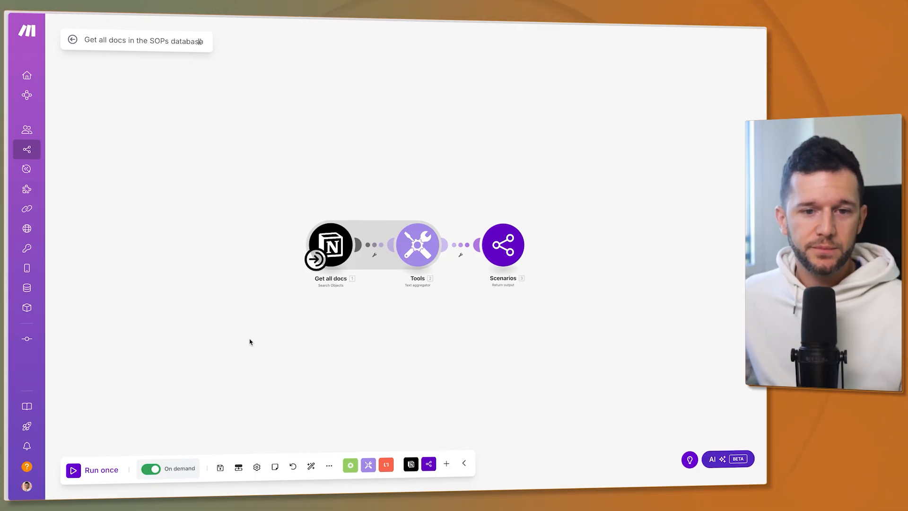
left_click(330, 244)
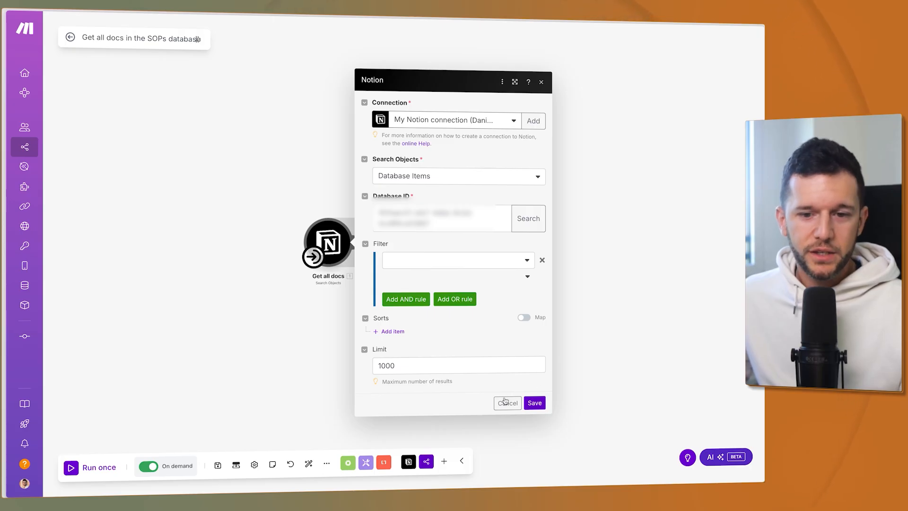
left_click(507, 403)
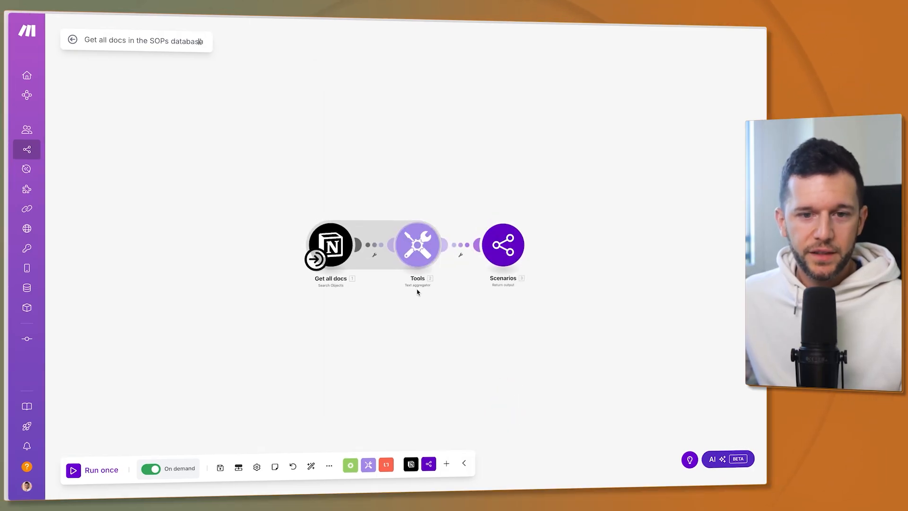
Inspect the last run's aggregated output listing each SOP's document name and ID, then dismiss the details.
double_click(417, 244)
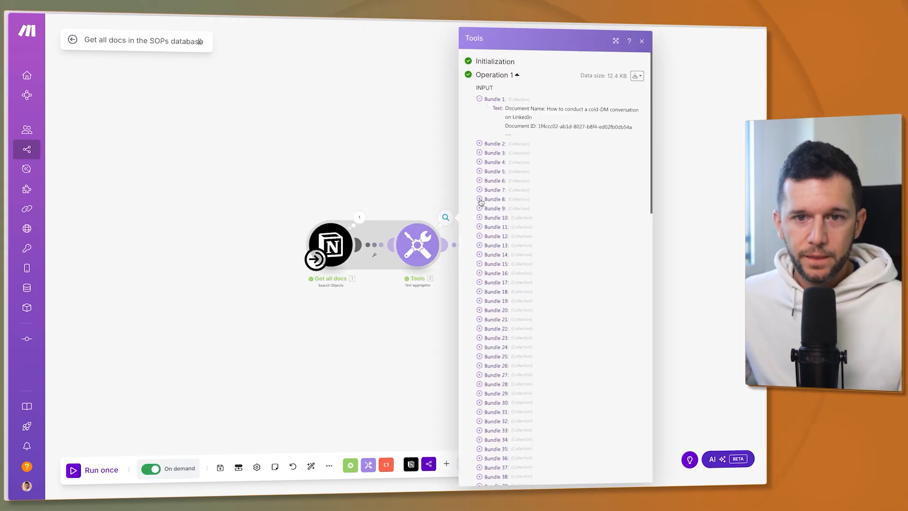
scroll("down", 3)
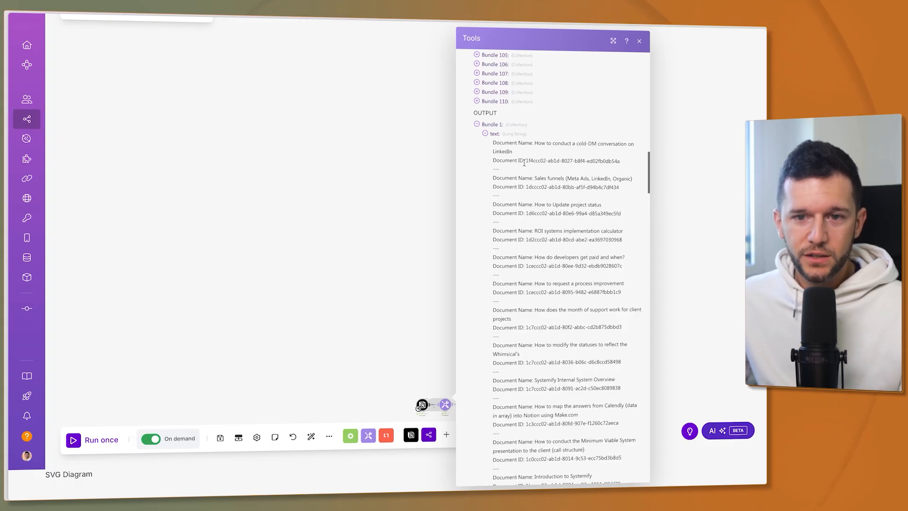
mouse_move(574, 189)
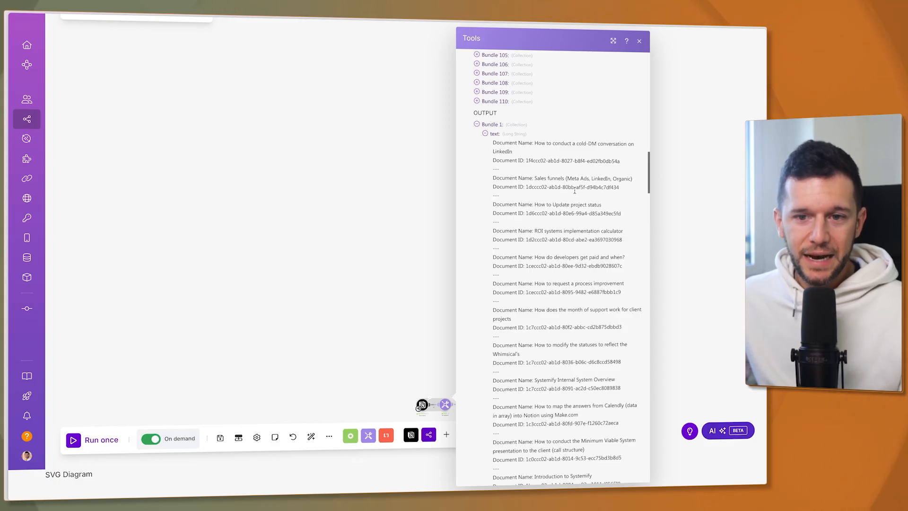
mouse_move(566, 230)
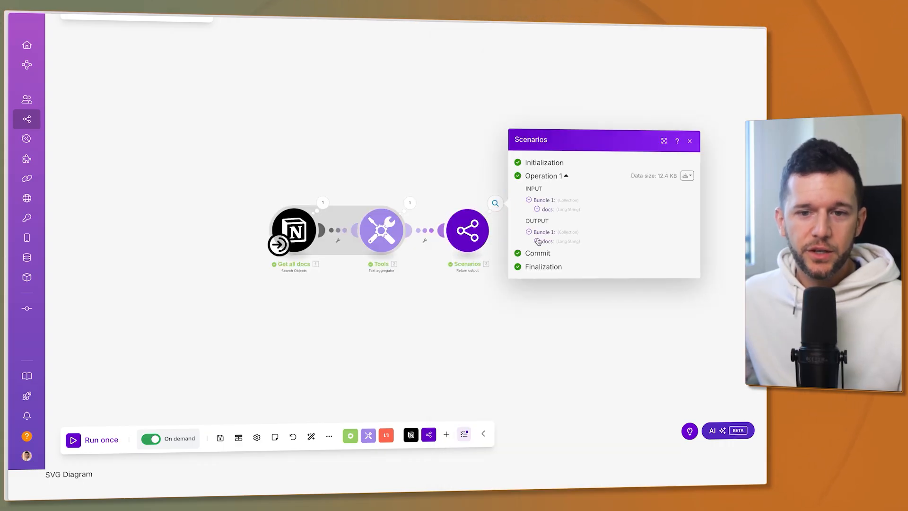
left_click(535, 241)
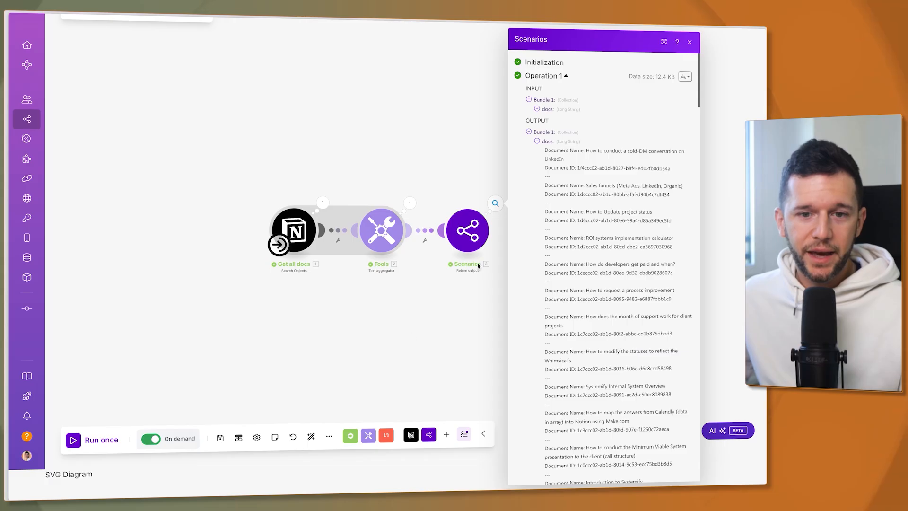
left_click(689, 41)
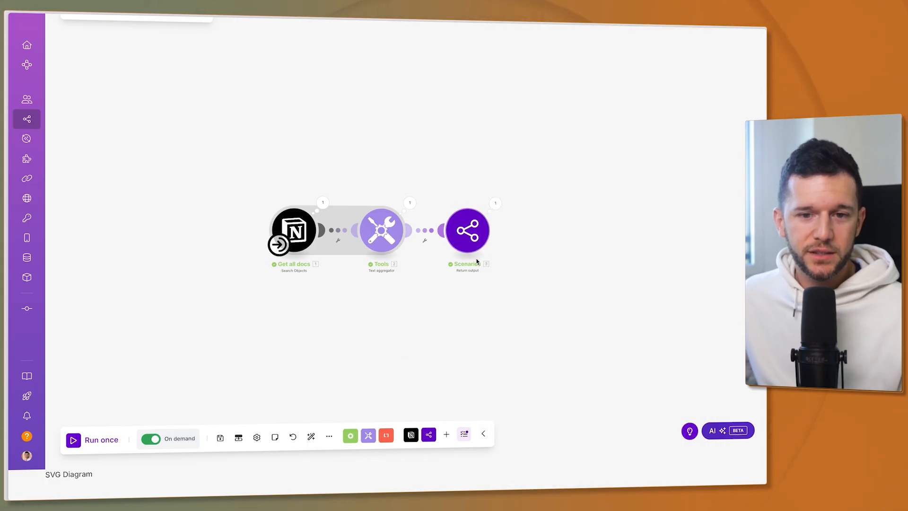
mouse_move(352, 396)
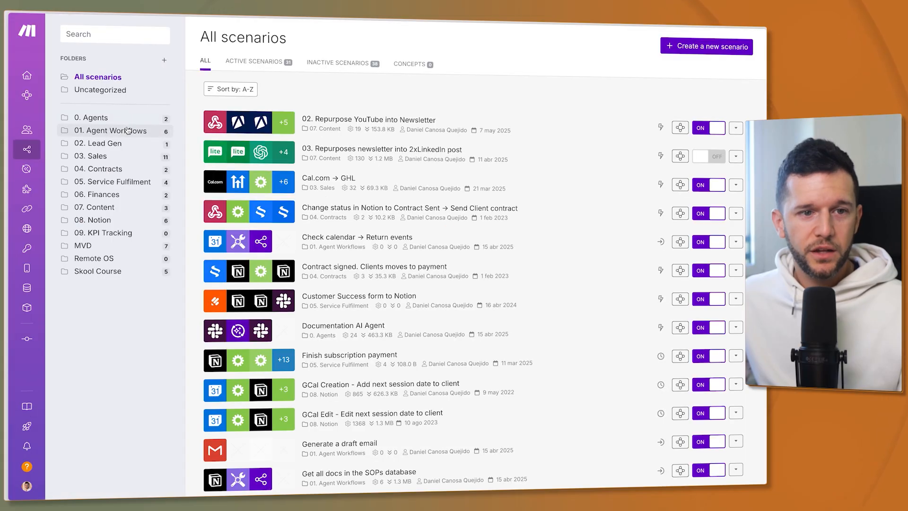
From the Agent Workflows folder, bring the Reads a Notion page's content scenario into edit mode.
left_click(111, 130)
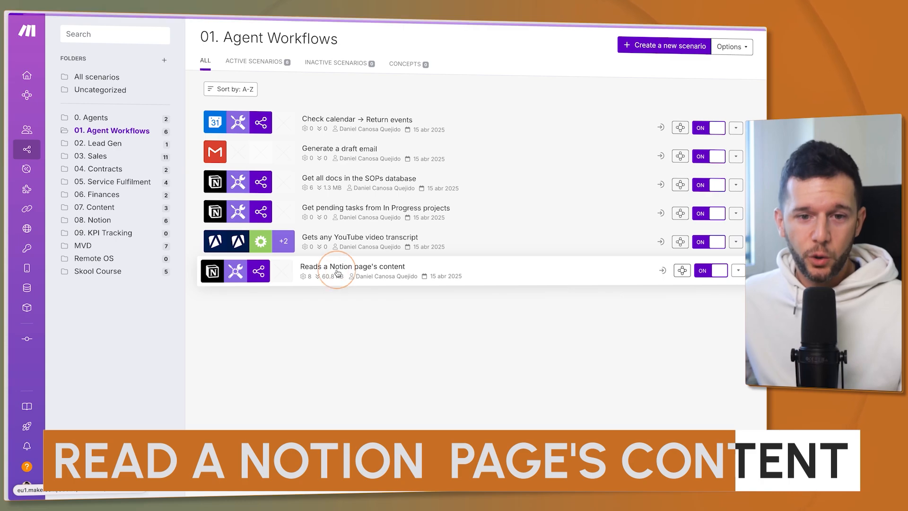
left_click(352, 267)
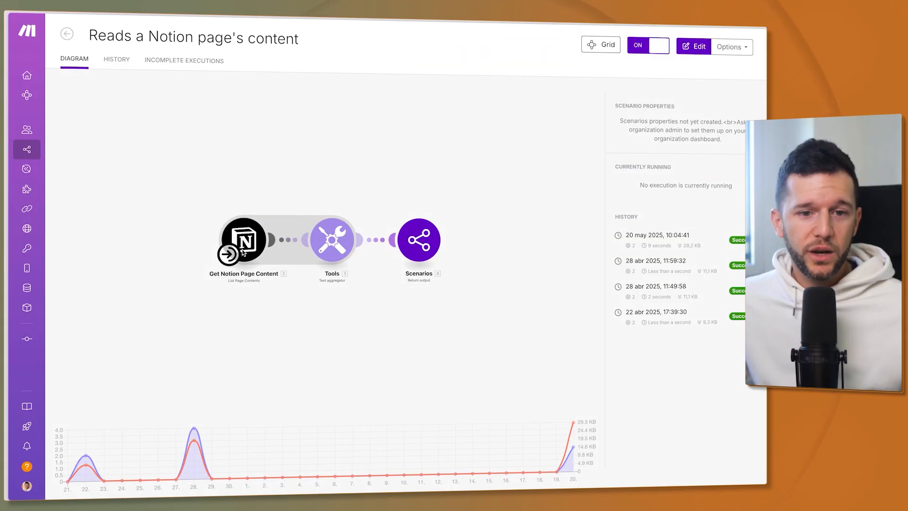
mouse_move(327, 237)
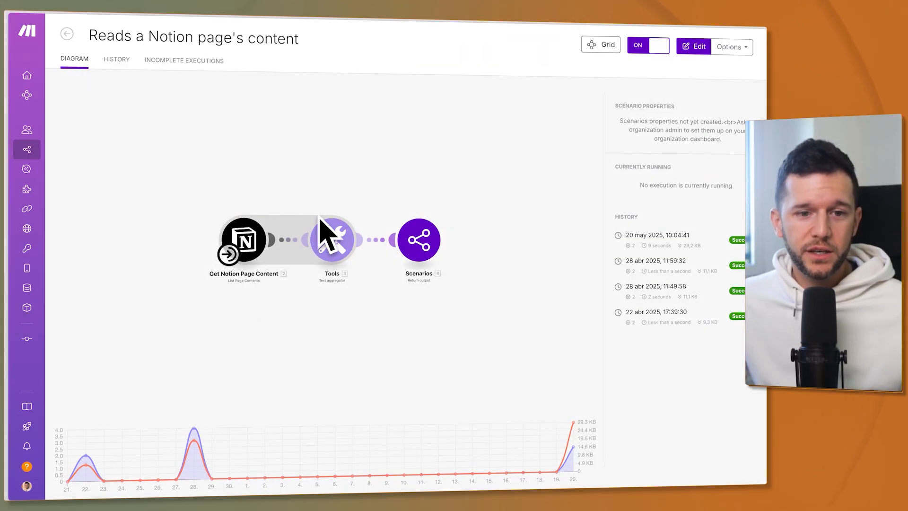
mouse_move(338, 203)
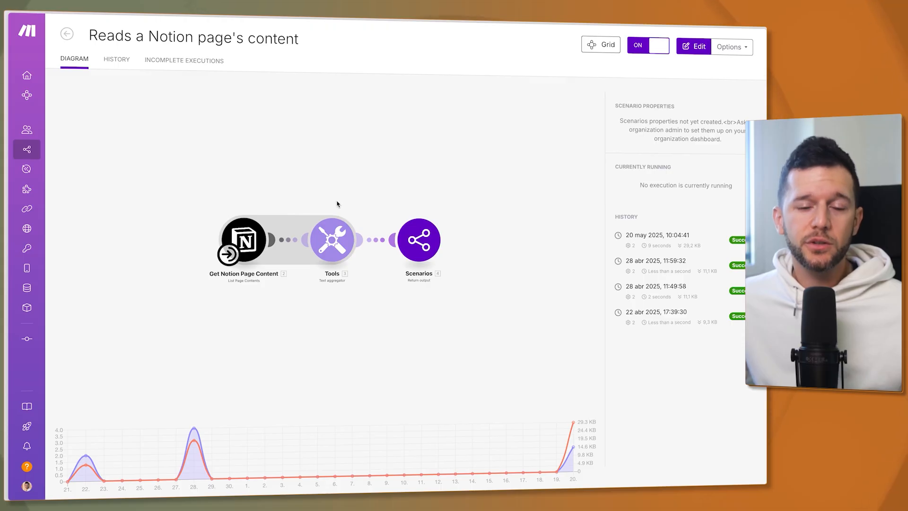
left_click(693, 46)
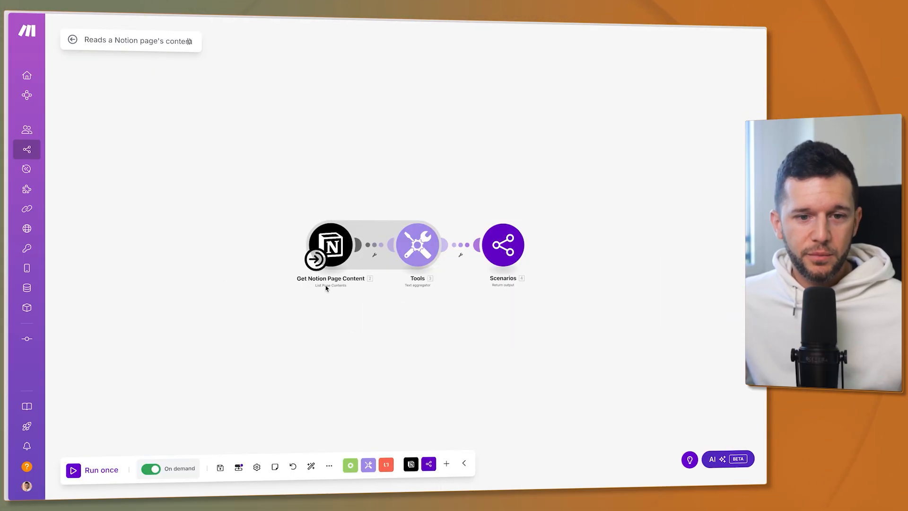
Confirm the required text input doc_id in Scenario inputs and that the Notion module maps it as Page ID.
left_click(331, 244)
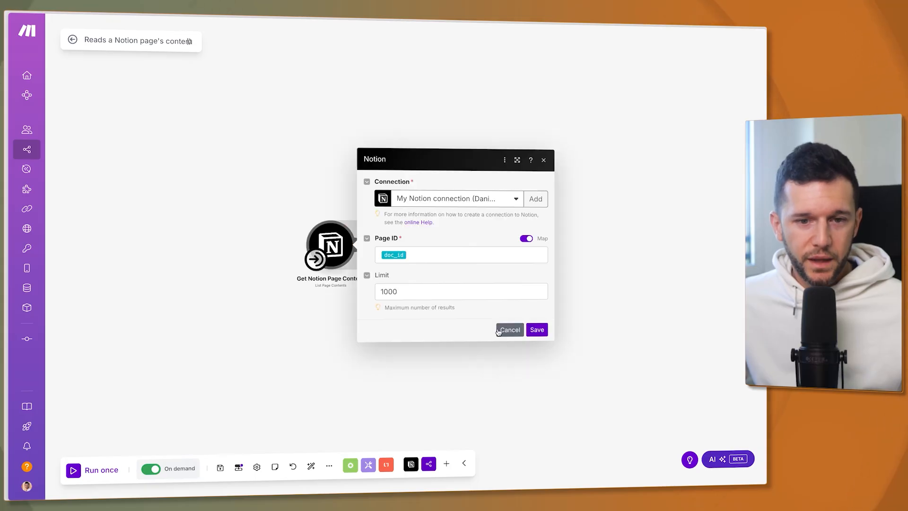
left_click(457, 255)
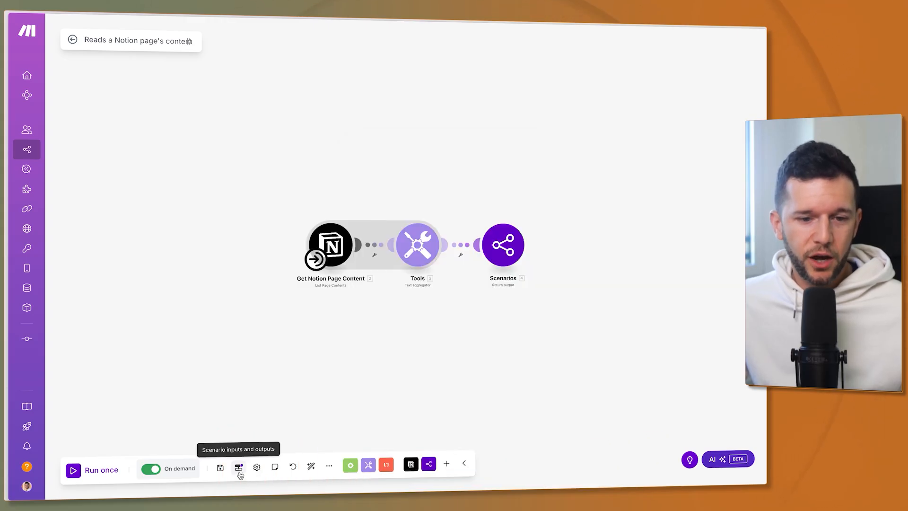
left_click(239, 467)
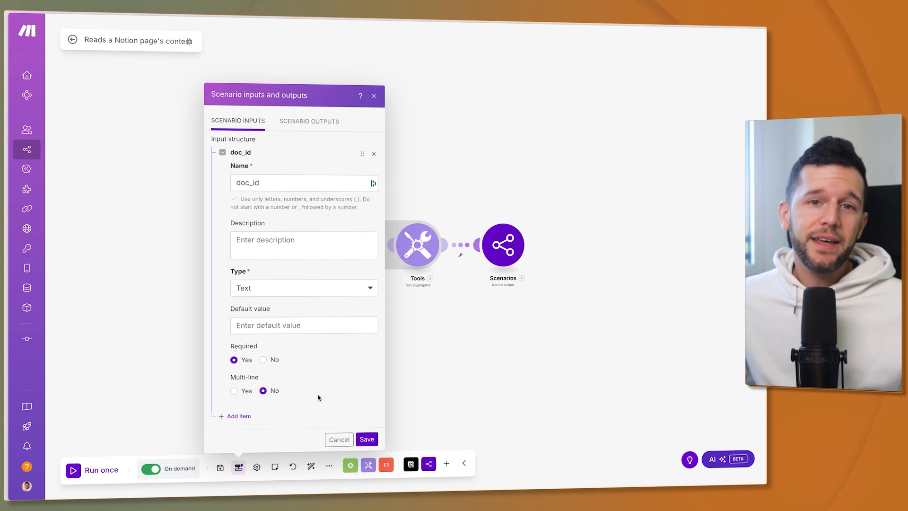
mouse_move(143, 266)
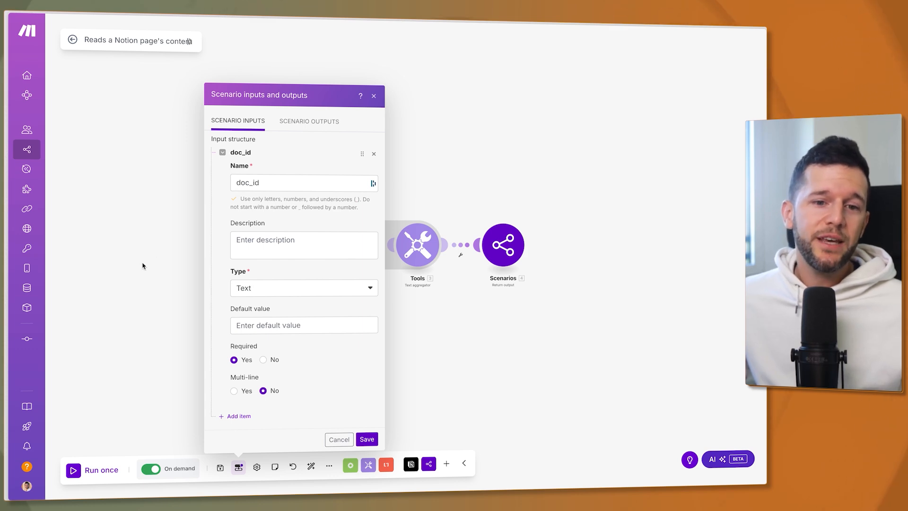
mouse_move(410, 270)
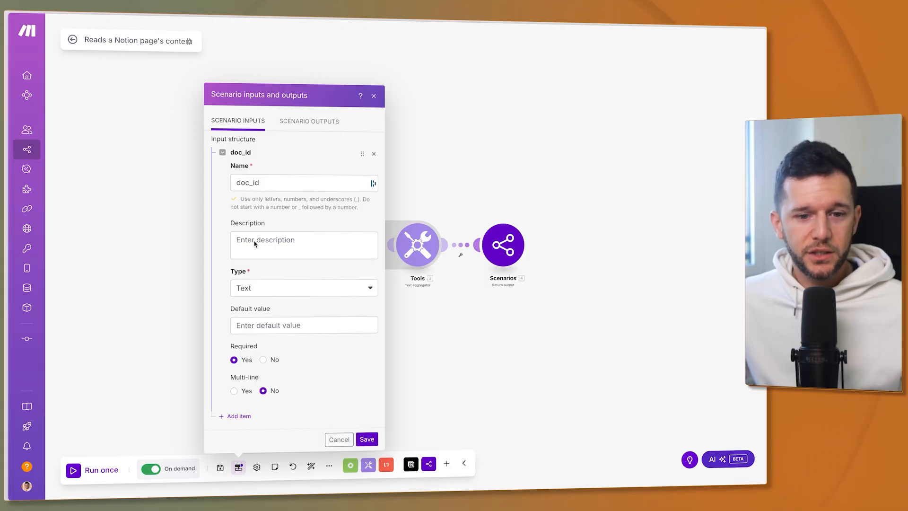
left_click(339, 439)
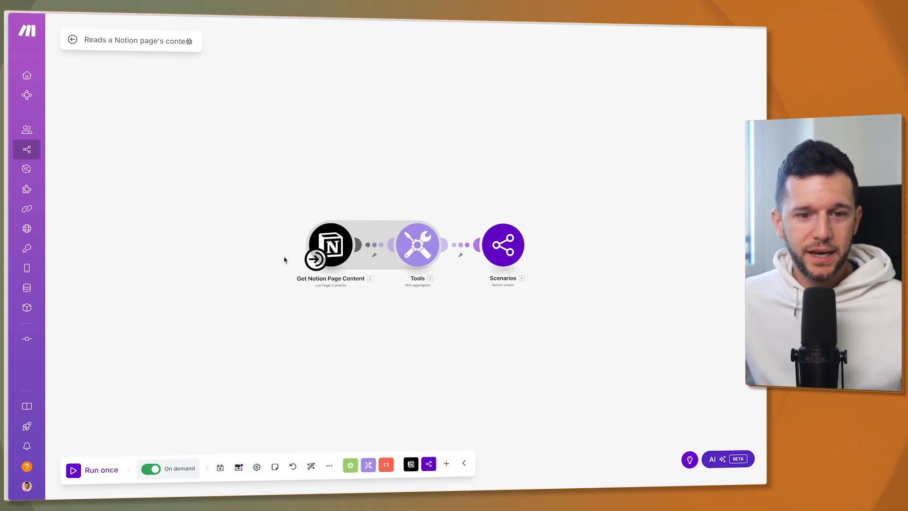
left_click(330, 245)
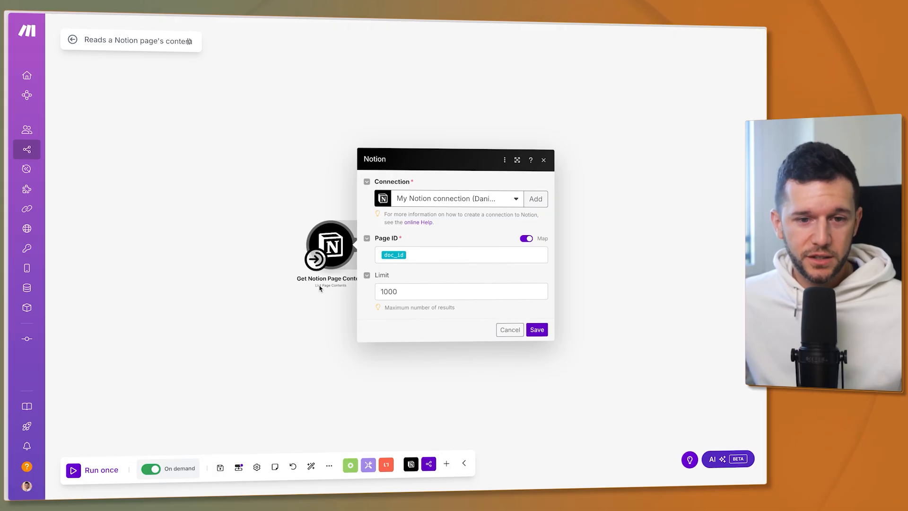
Review the text aggregator's formula joining heading, list, paragraph and code text.
left_click(535, 329)
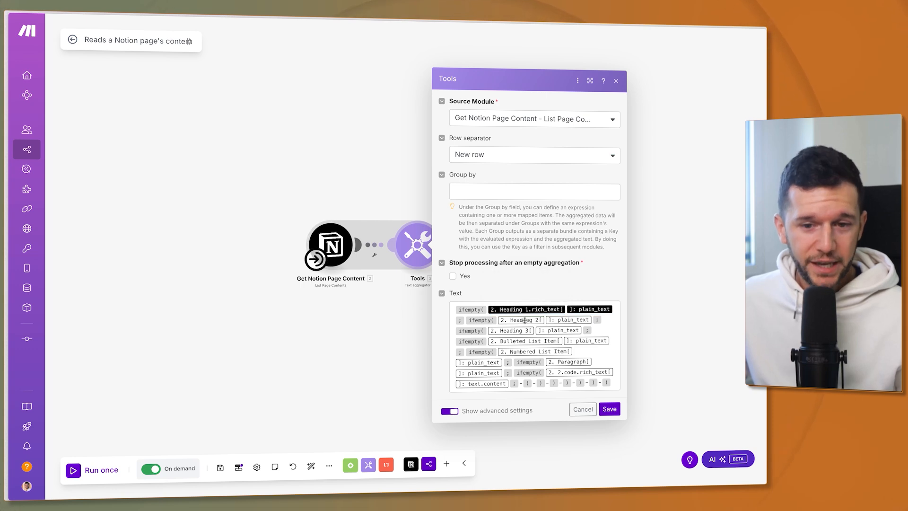
mouse_move(577, 369)
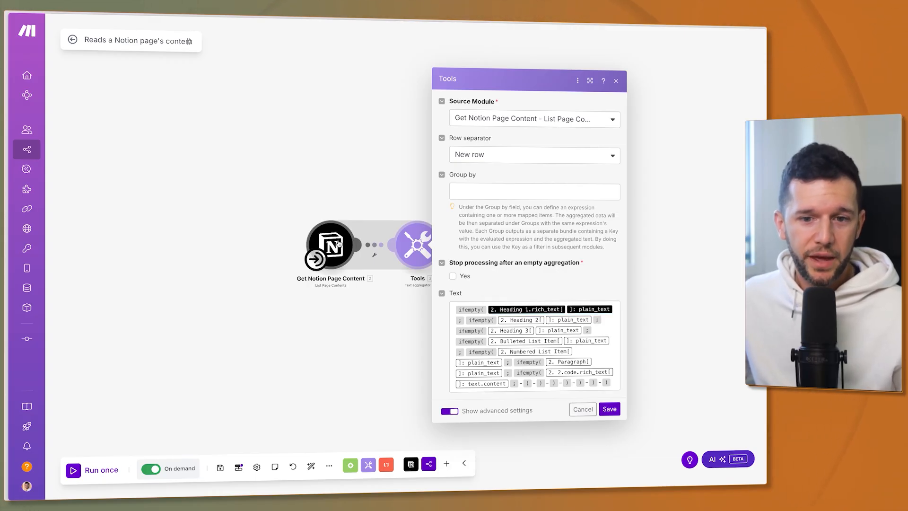
mouse_move(555, 308)
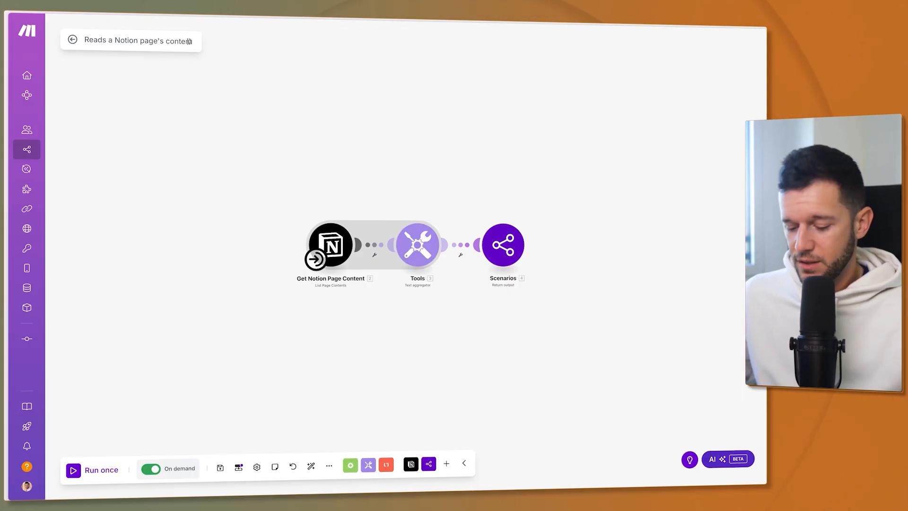
Run the page-reading scenario once with document ID ec1a6eae77db4eb1bbe4dcaaa2753f78.
left_click(95, 470)
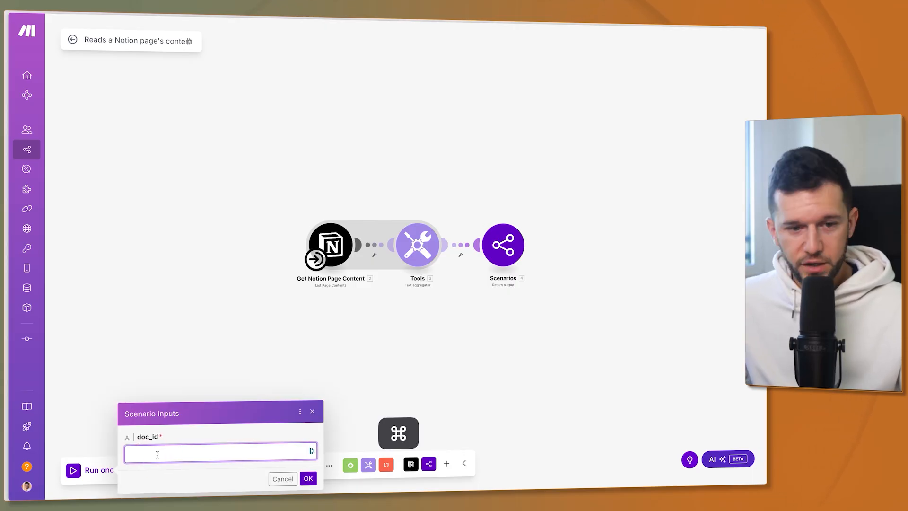
type("ec1a6eae77db4eb1bbe4dcaaa2753f78")
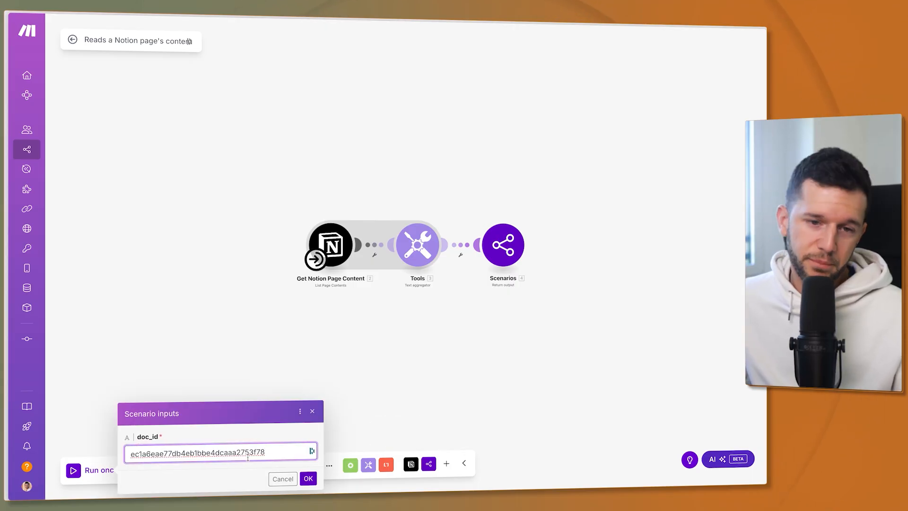
left_click(308, 479)
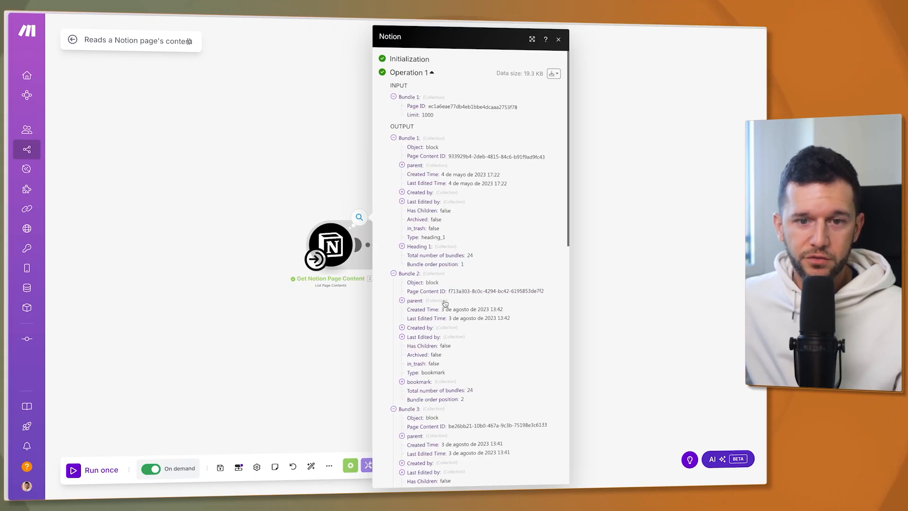
scroll("down", 3)
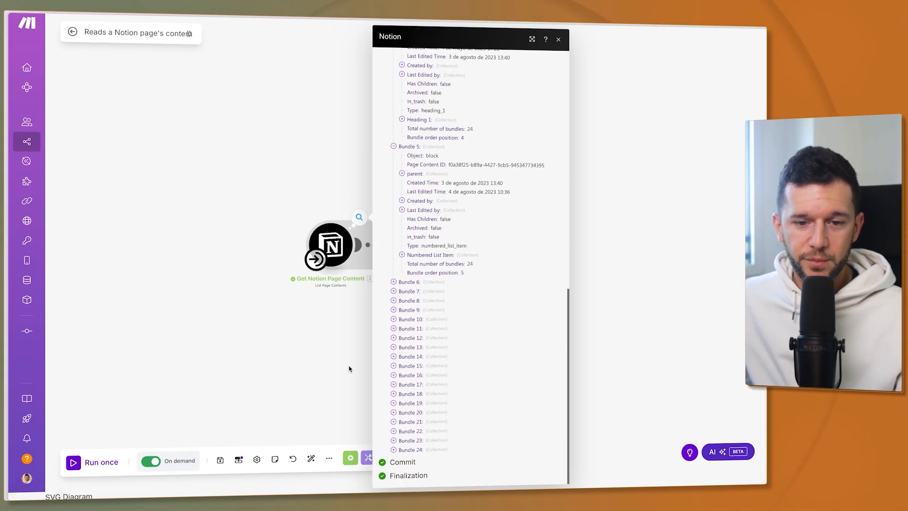
Confirm the aggregator and return-output results show the newsletter SOP's full text as page_content.
left_click(417, 243)
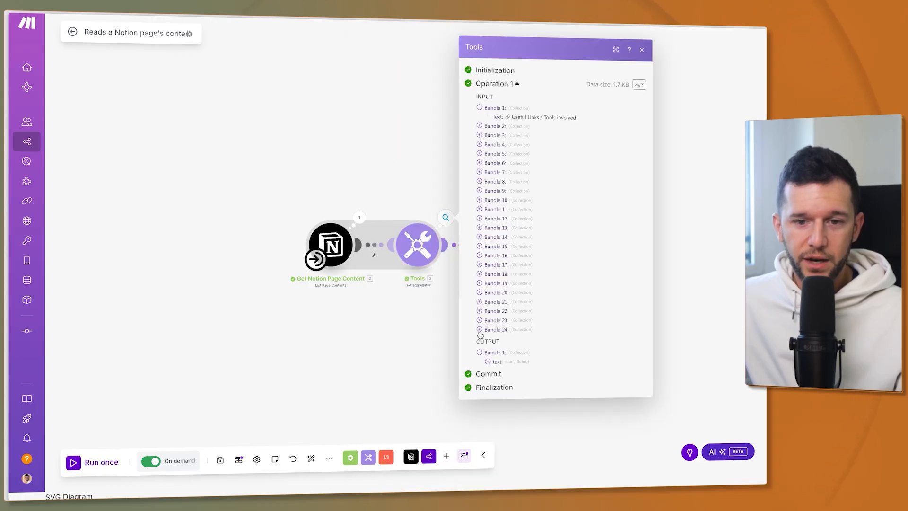
scroll("down", 3)
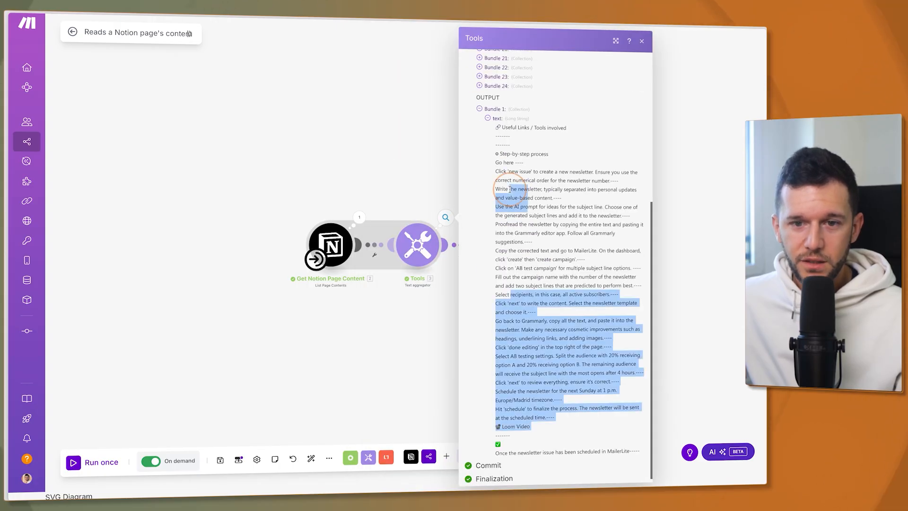
left_click(641, 41)
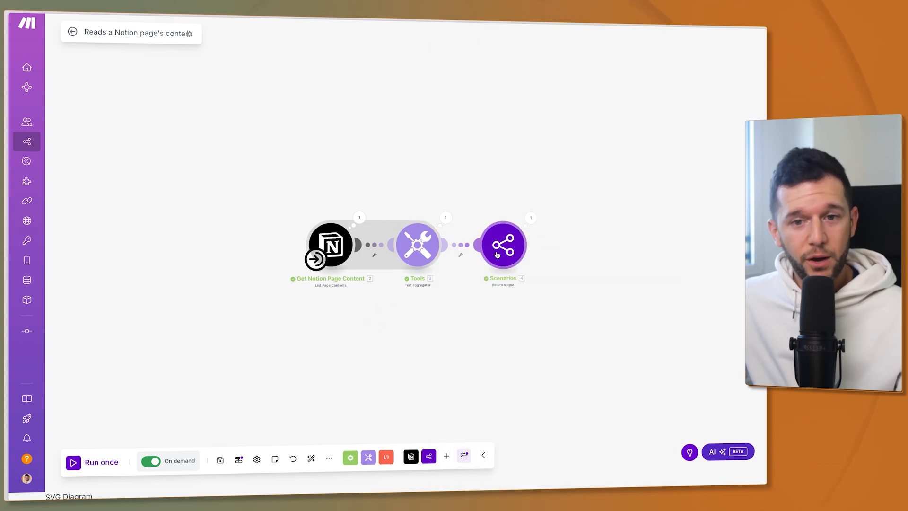
left_click(502, 244)
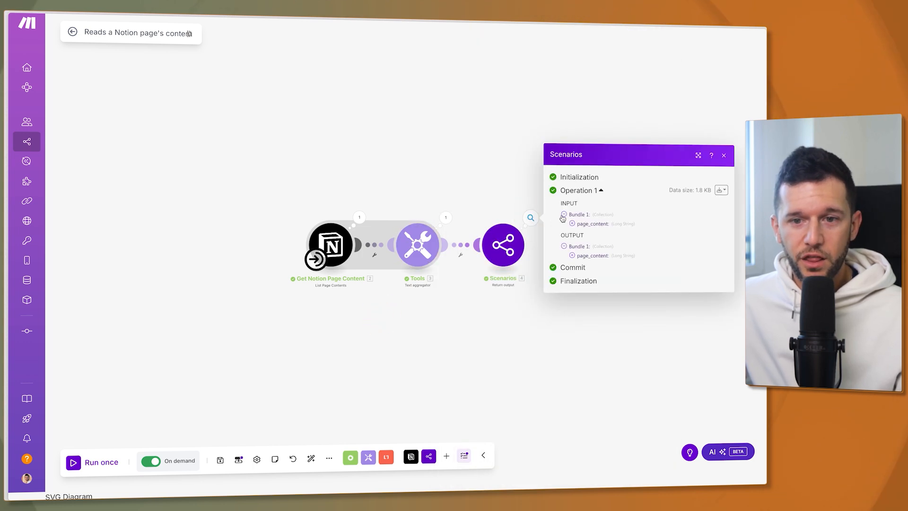
left_click(572, 256)
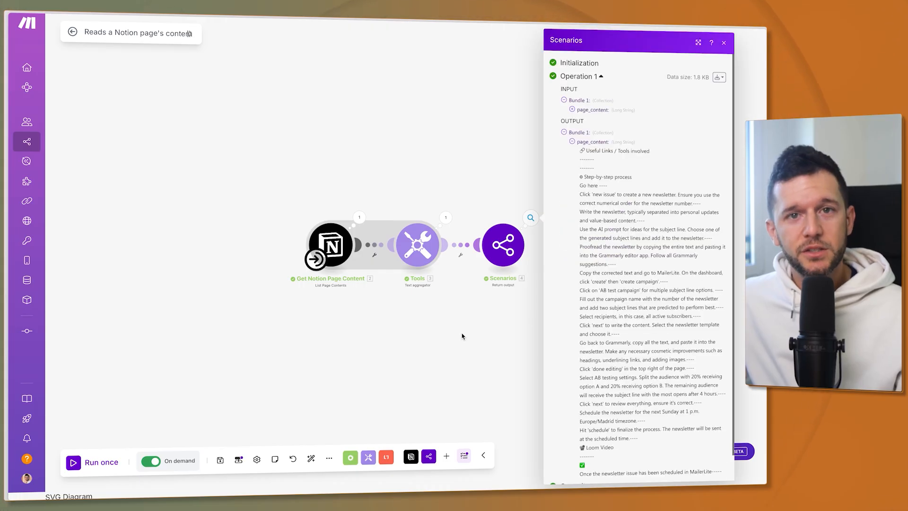
mouse_move(410, 355)
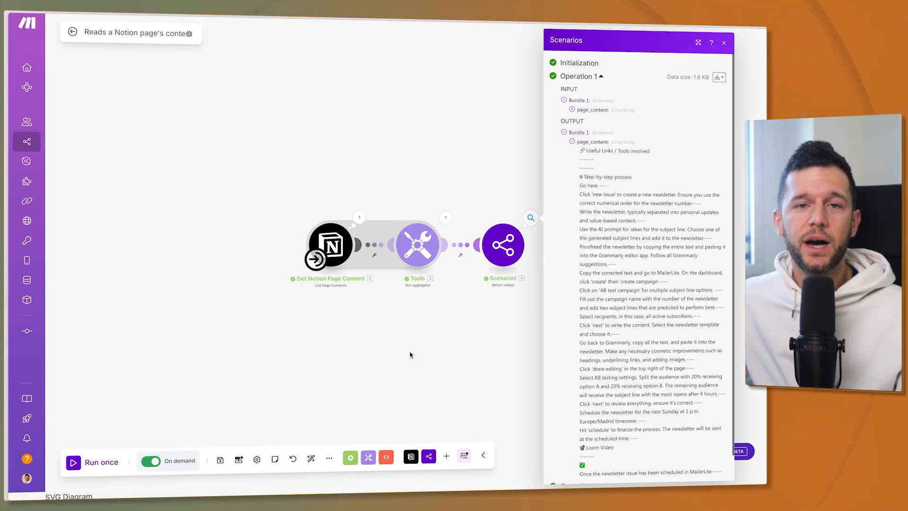
left_click(72, 32)
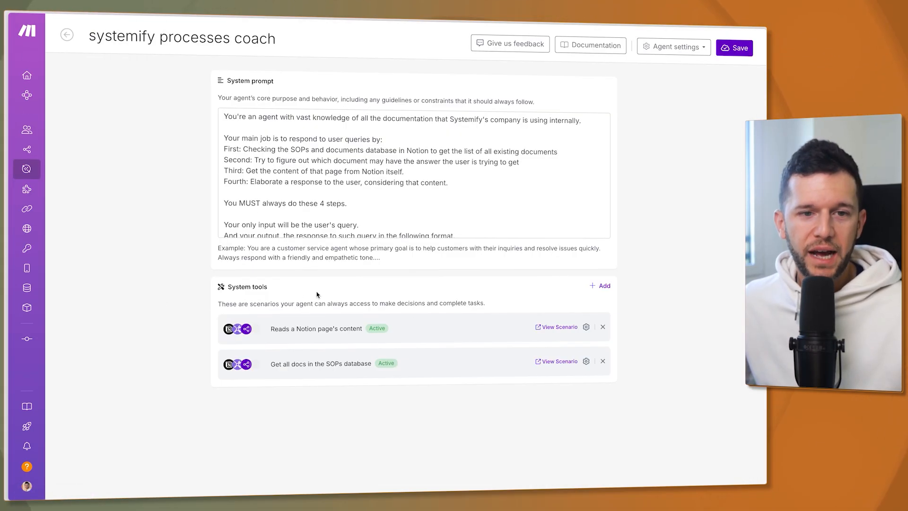
mouse_move(378, 328)
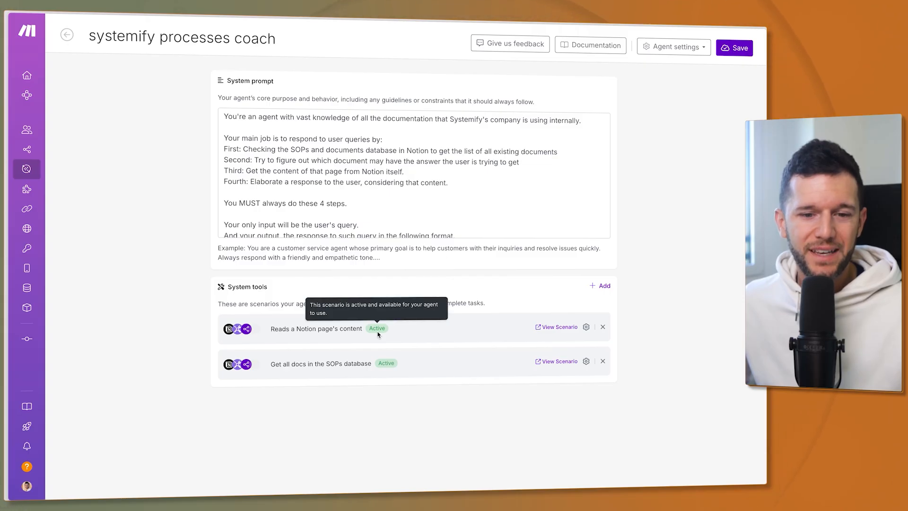
mouse_move(391, 371)
type("Thi")
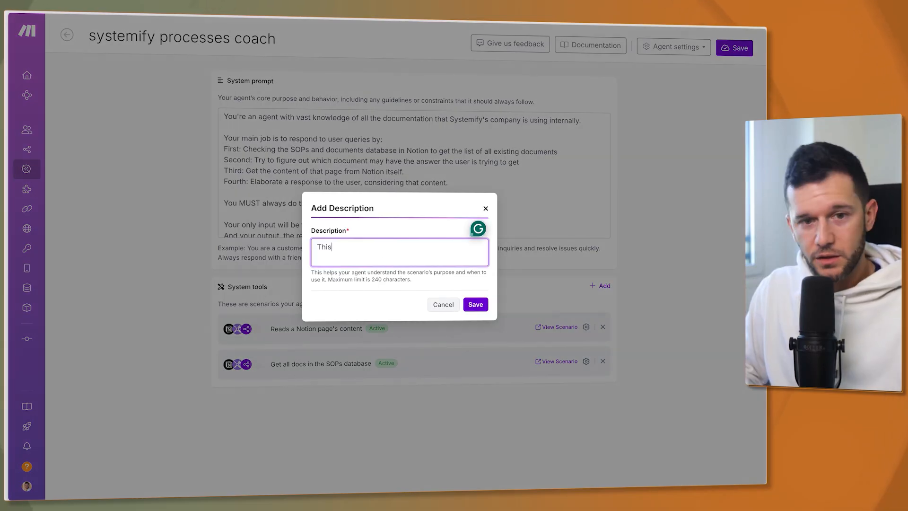
Describe the tools as reading a specific Notion page's content and getting all SOPs and Documents Database documents, then save.
type("skill reads the page content of a Notion page")
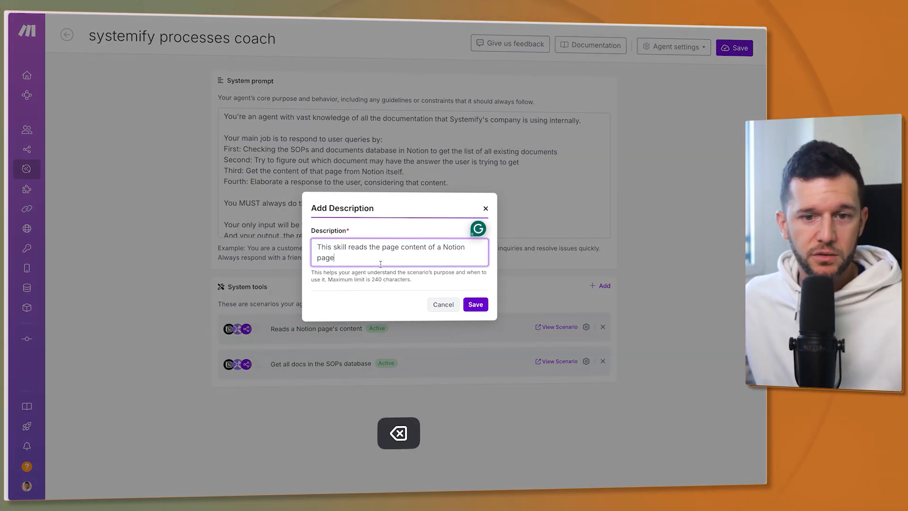
type("specific")
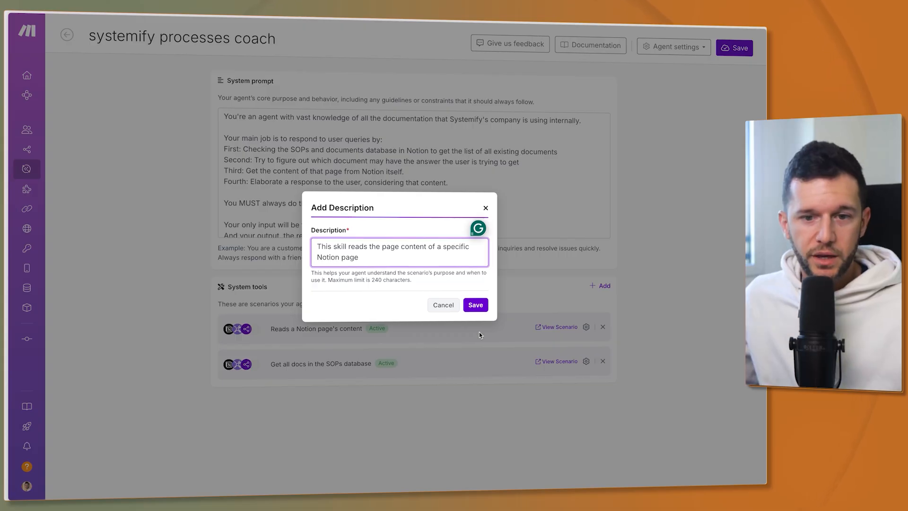
type("This gets all the existing documents in the SOPs and Documents Database")
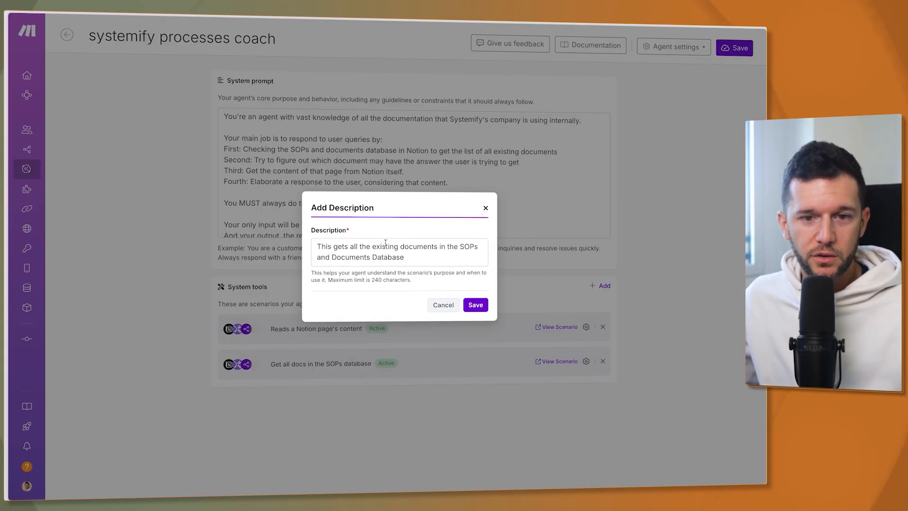
mouse_move(492, 322)
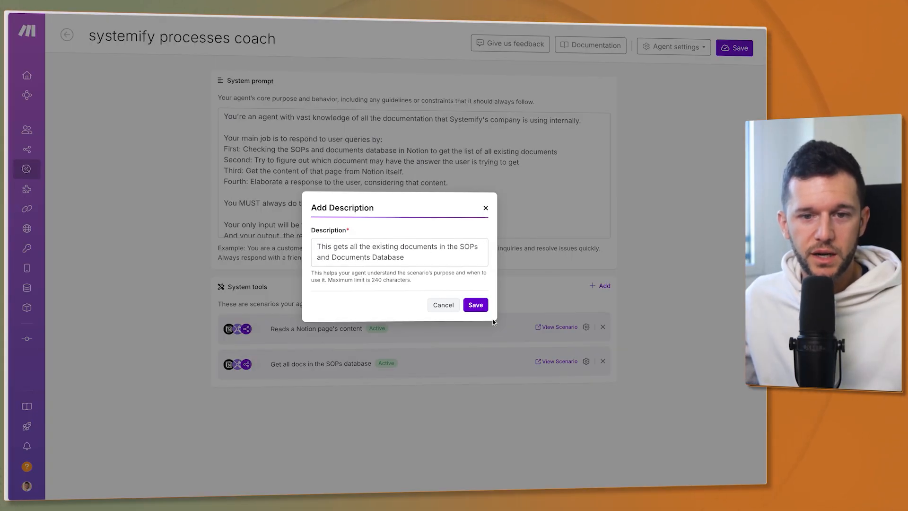
left_click(475, 305)
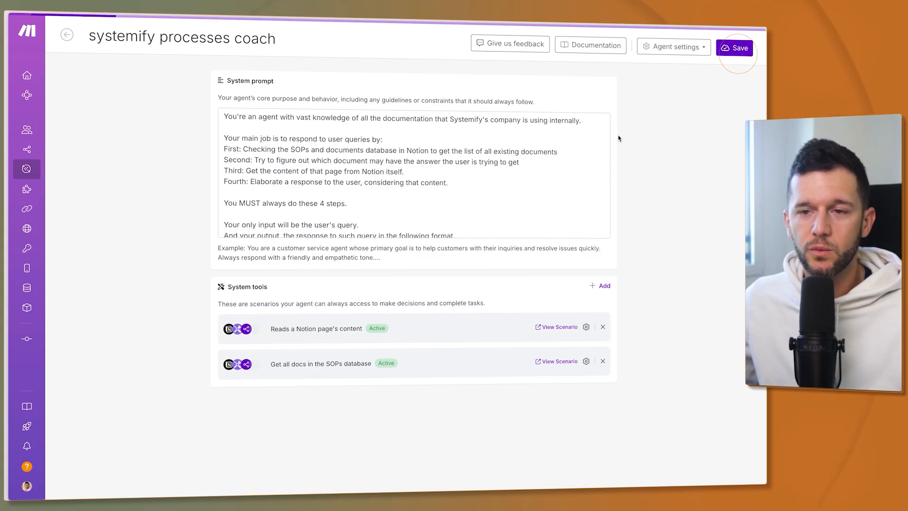